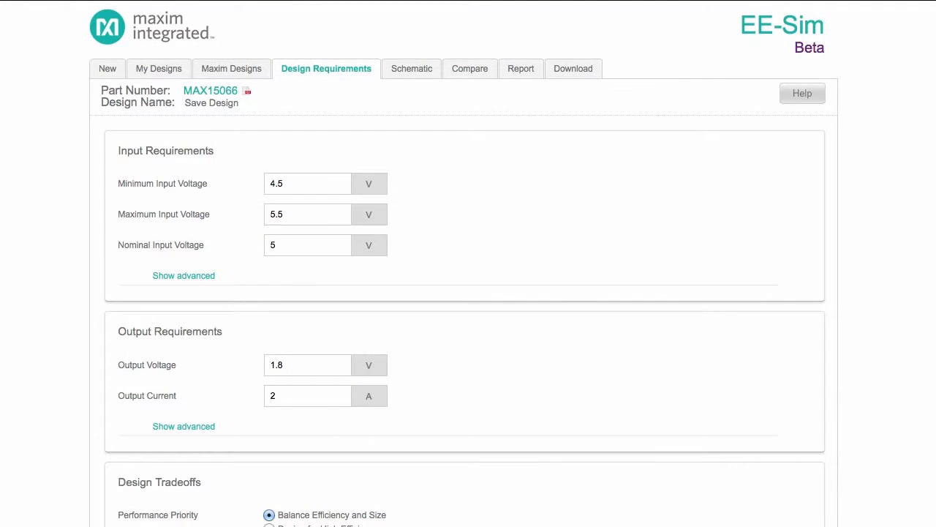
Return to the MAX15066 schematic after reviewing and closing the load-step Simulation Setup.
left_click(412, 69)
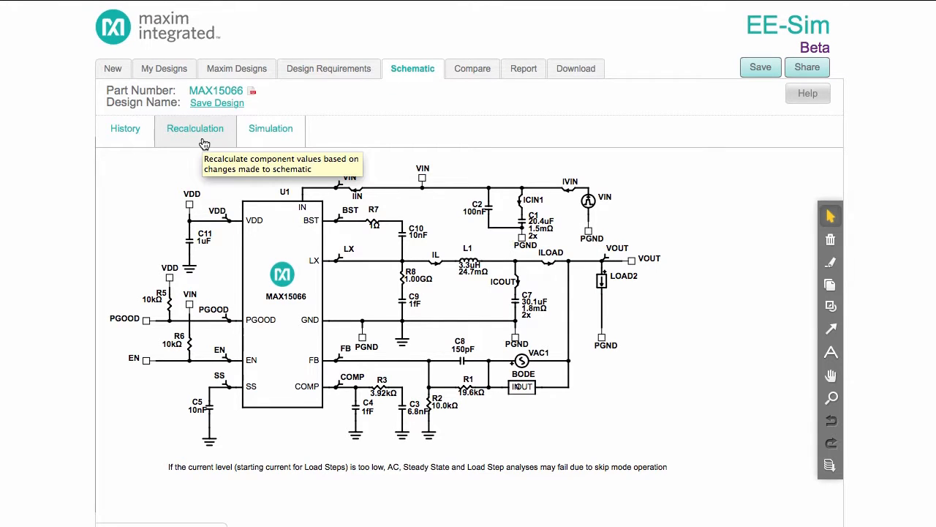
mouse_move(226, 132)
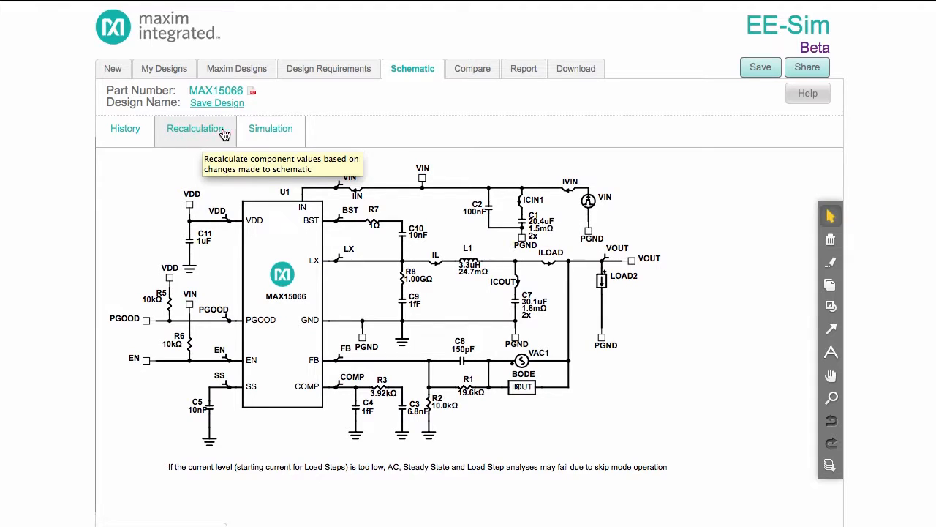
left_click(269, 129)
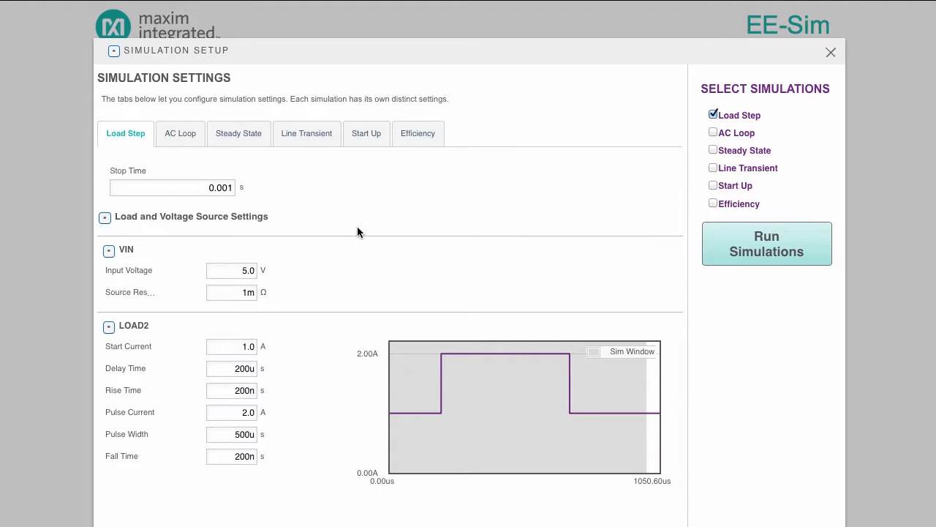
mouse_move(311, 398)
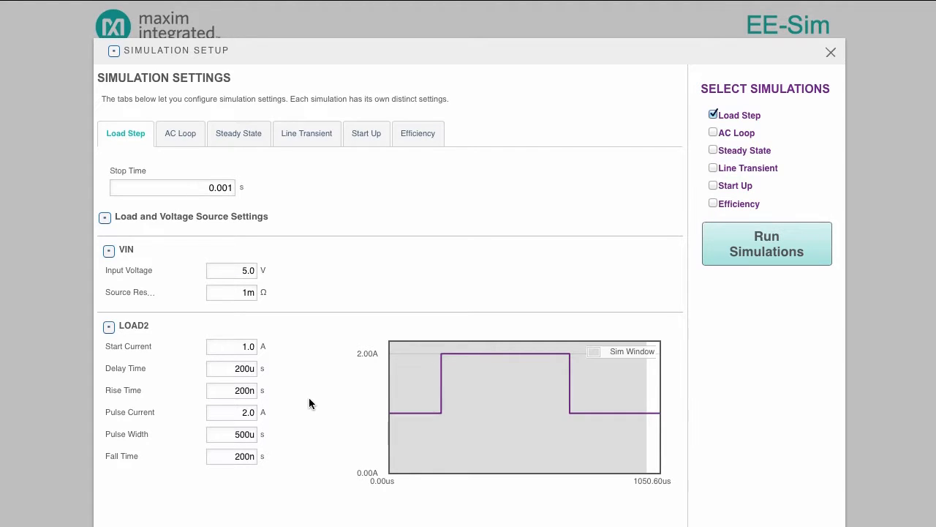
mouse_move(831, 57)
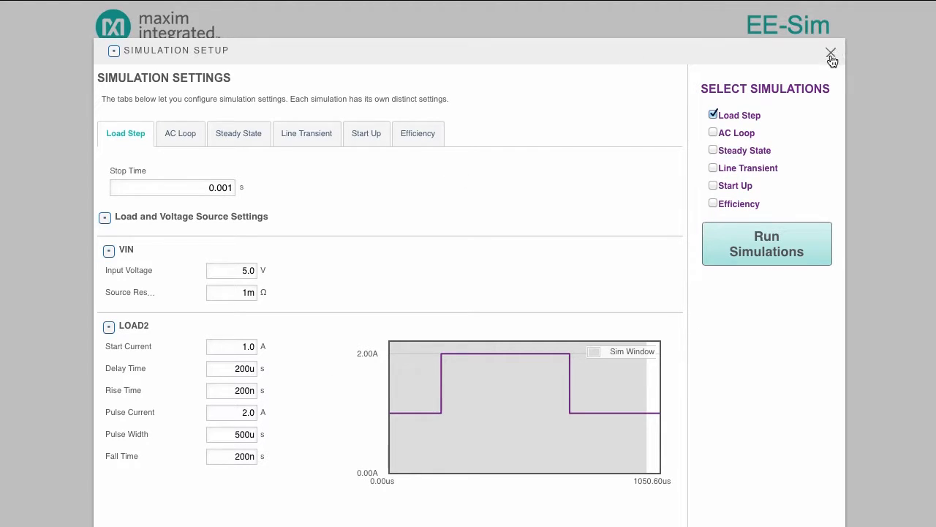
mouse_move(831, 54)
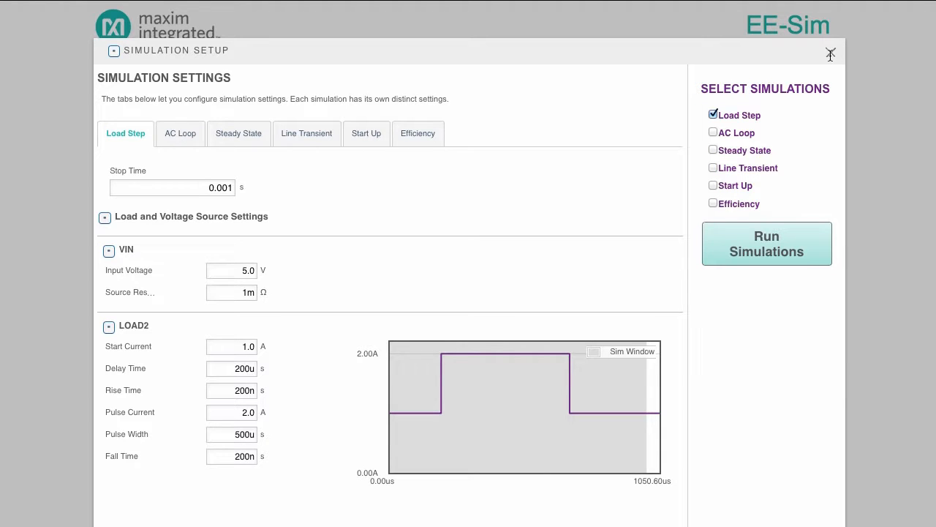
left_click(831, 53)
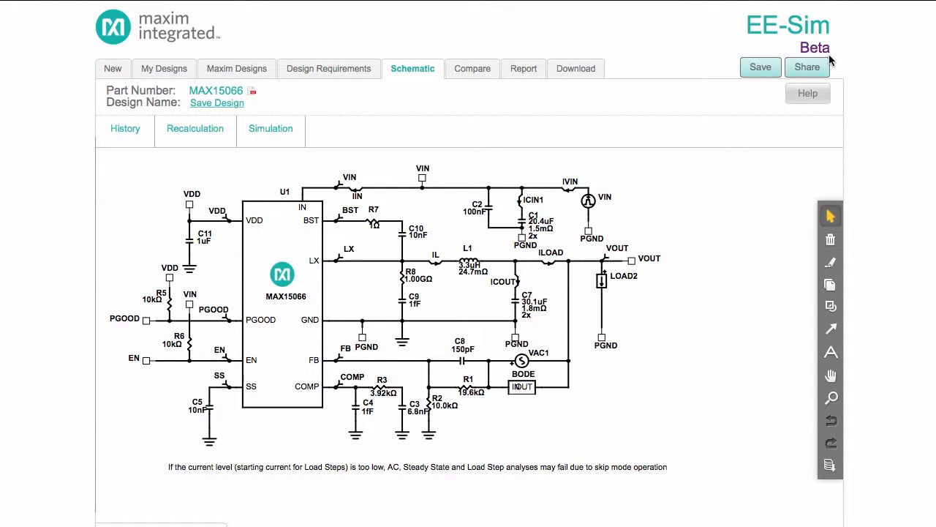
From Maxim's Design Tools page, search 'ma' and open the MAX15058 product page.
scroll("down", 3)
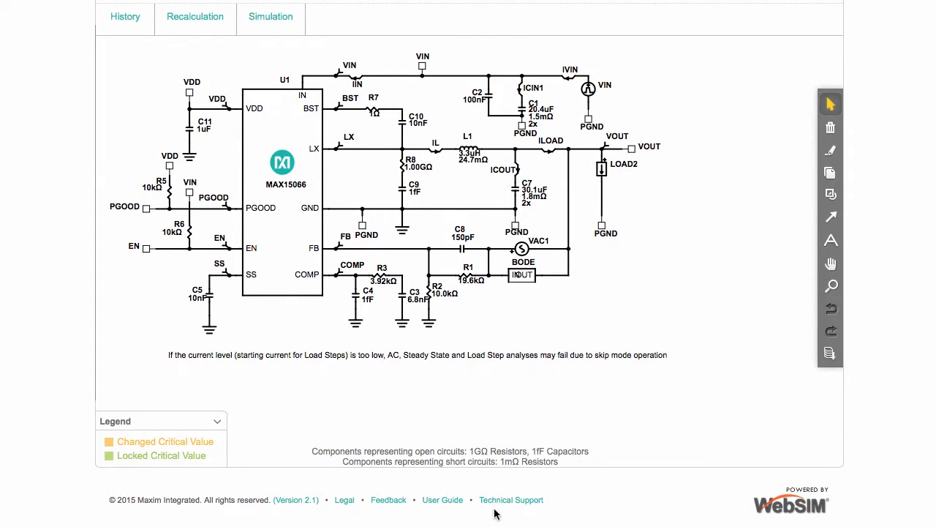
mouse_move(509, 509)
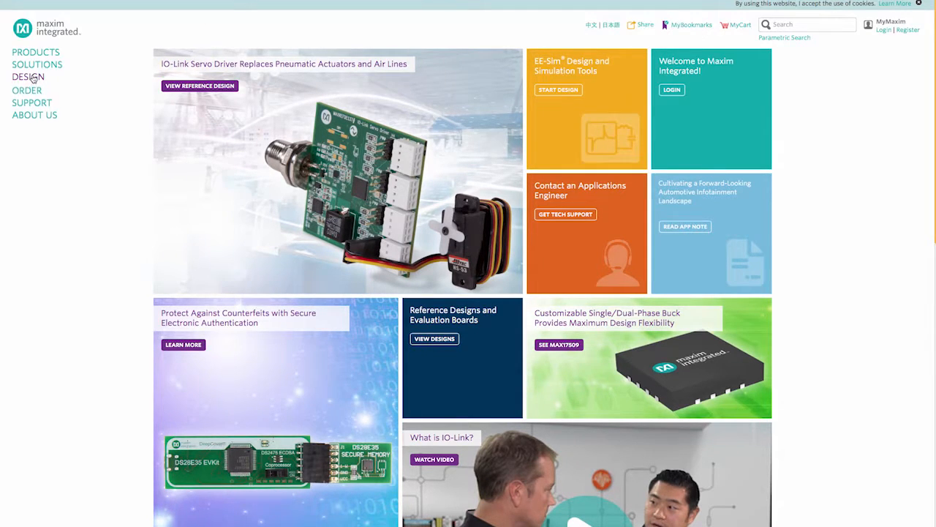
mouse_move(28, 76)
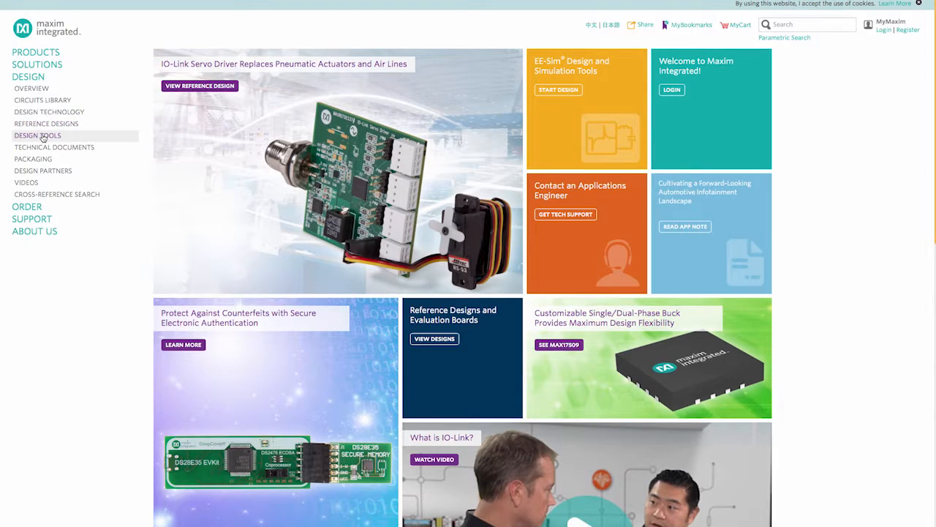
left_click(37, 134)
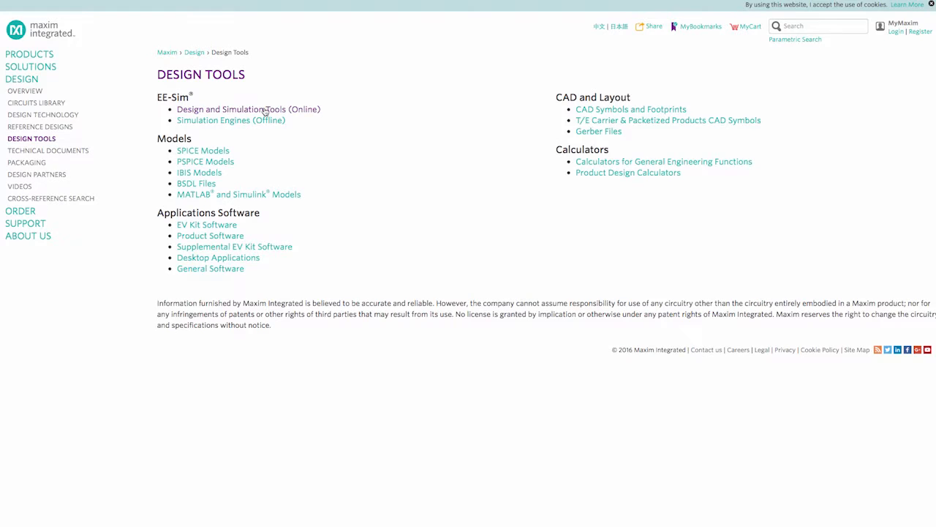
type("max15058")
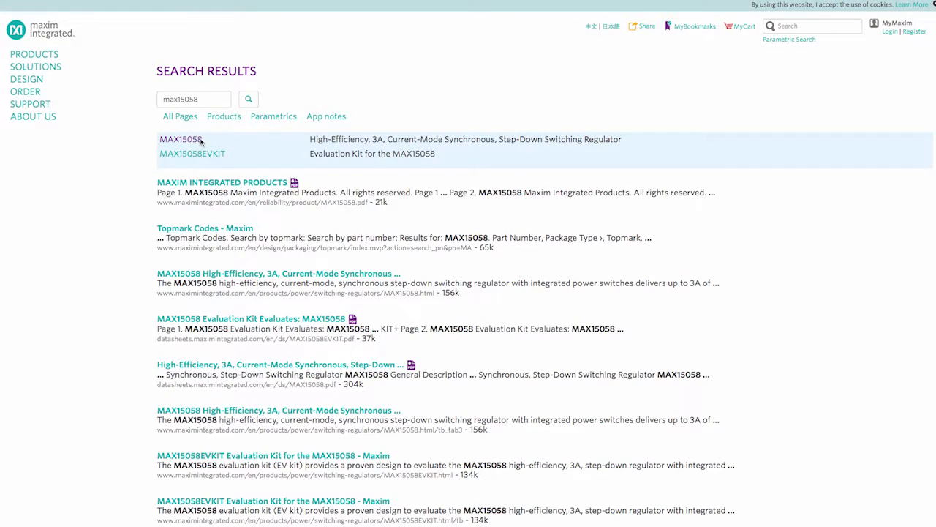
left_click(180, 139)
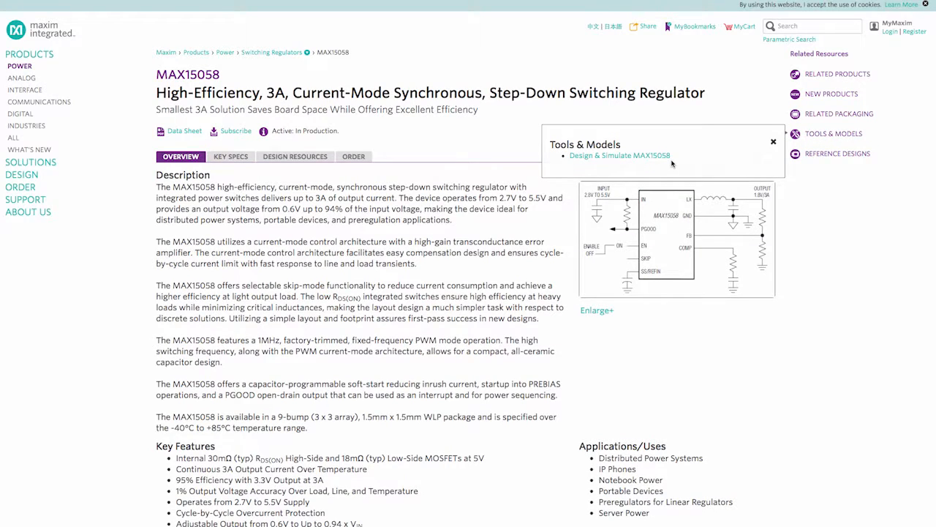
Choose Design & Simulate MAX15058, log in as a returning user and start EE-Sim.
left_click(620, 155)
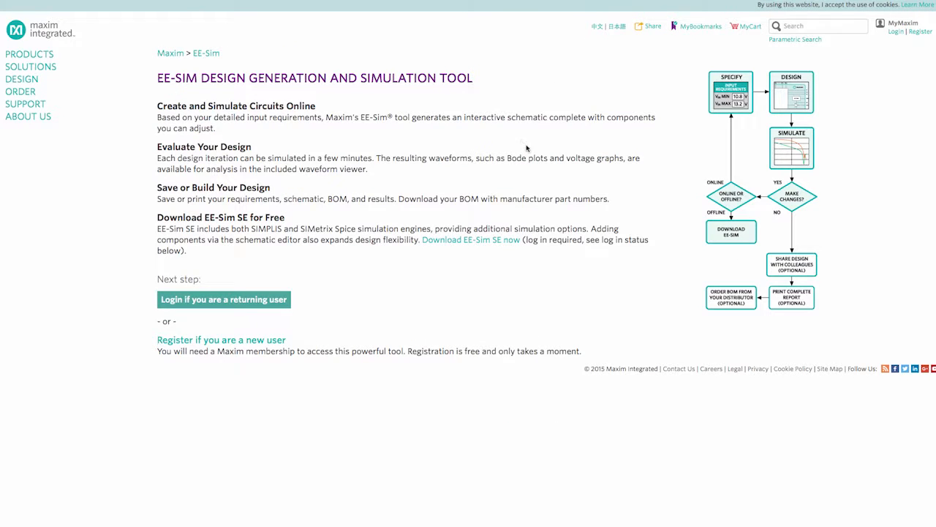
mouse_move(240, 298)
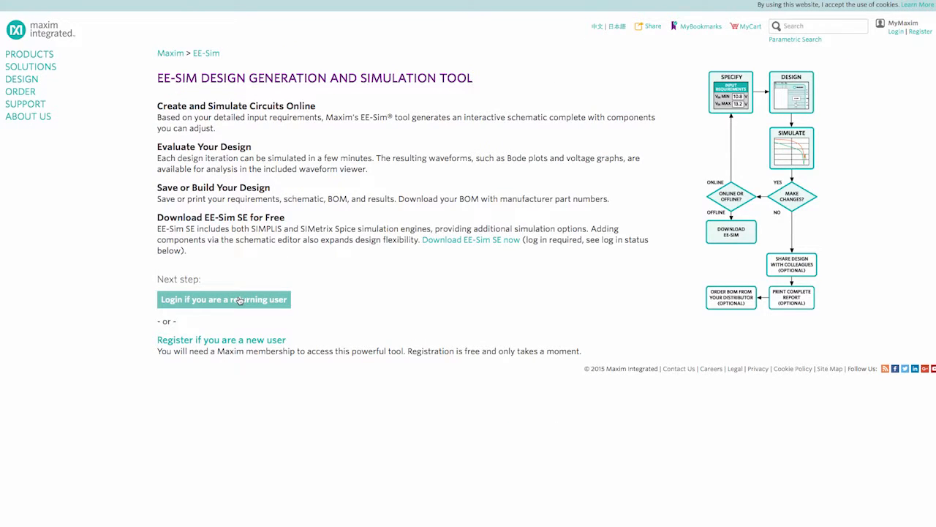
left_click(222, 298)
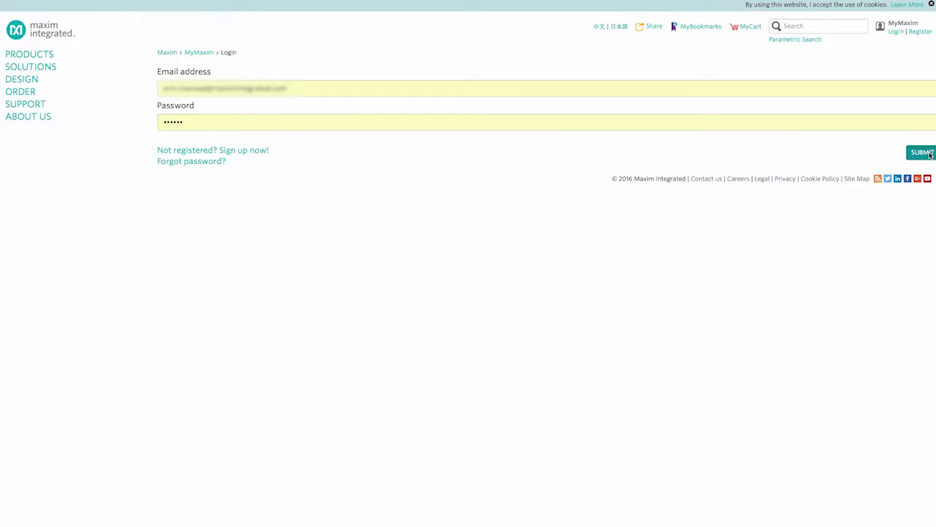
left_click(923, 154)
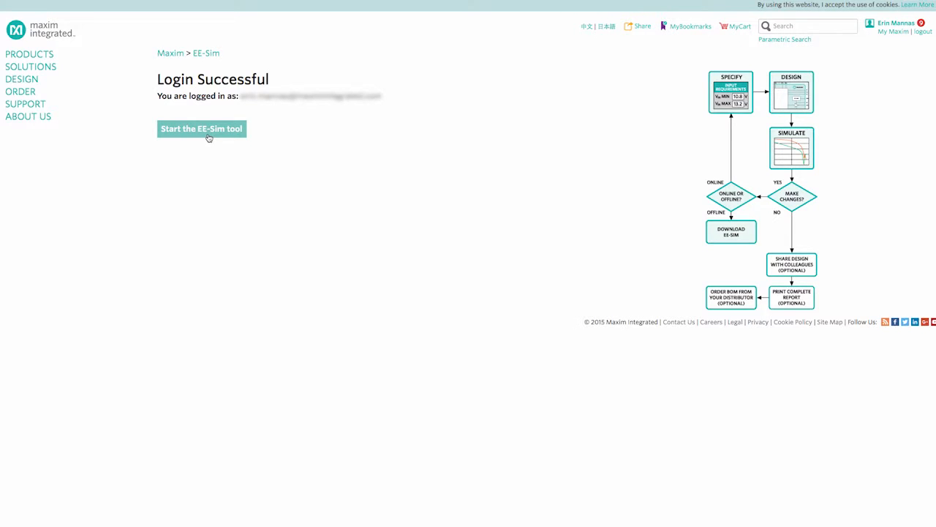
left_click(201, 128)
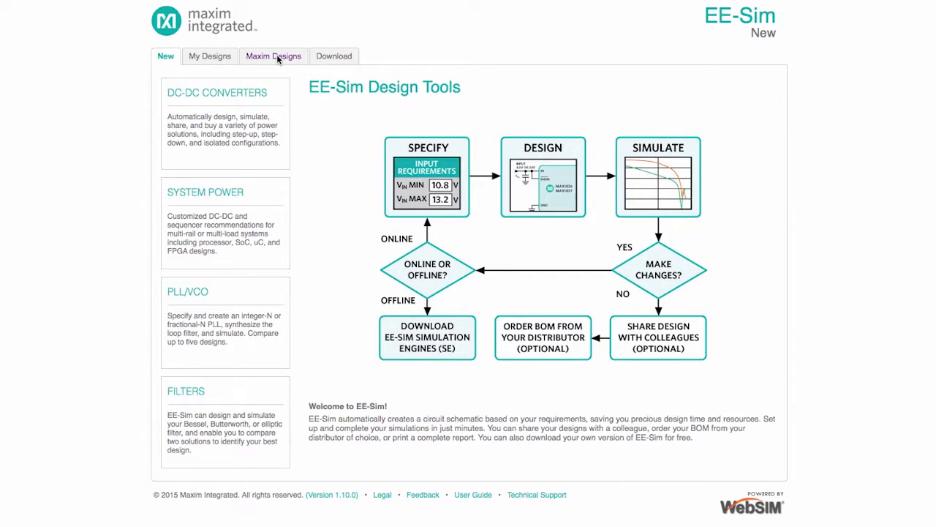
left_click(272, 55)
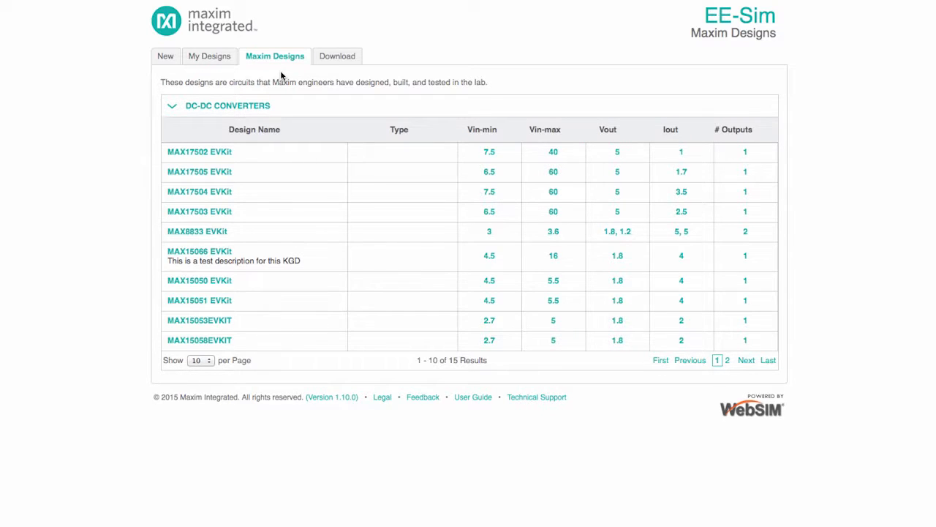
left_click(211, 52)
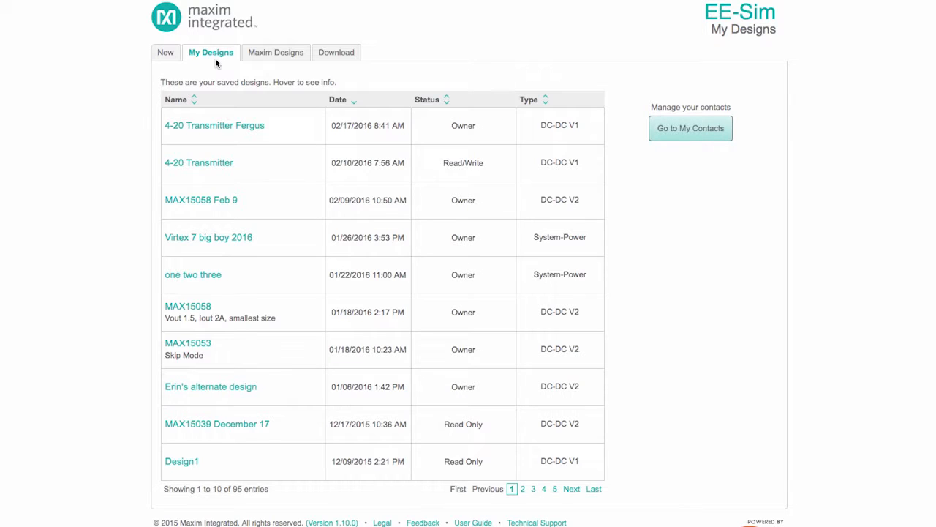
mouse_move(165, 52)
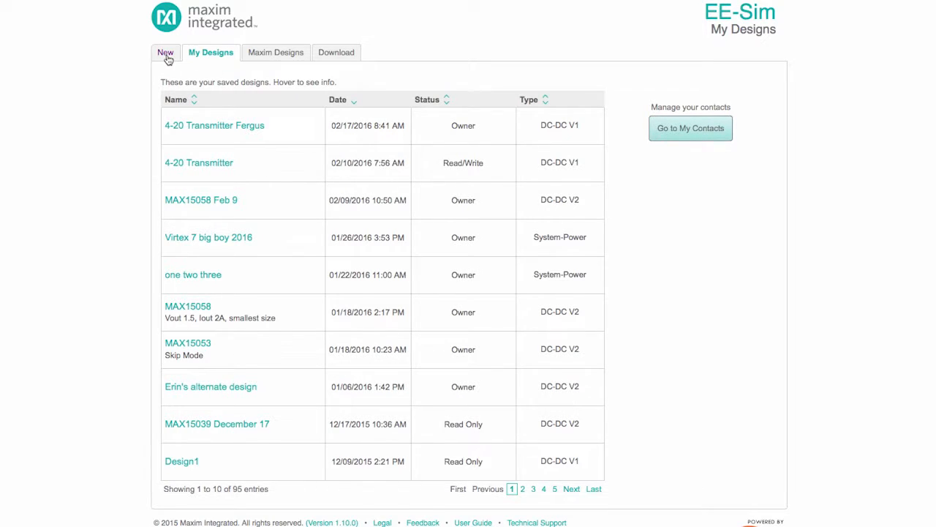
left_click(165, 52)
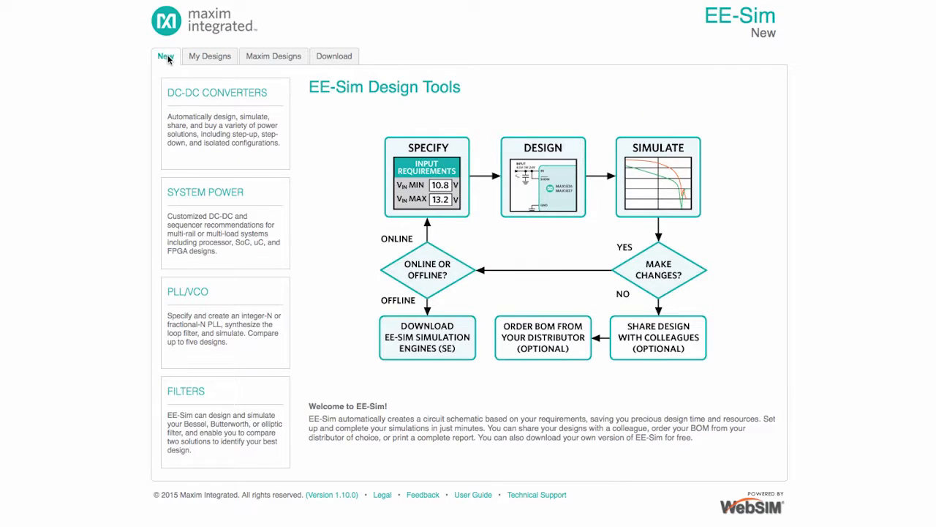
mouse_move(204, 191)
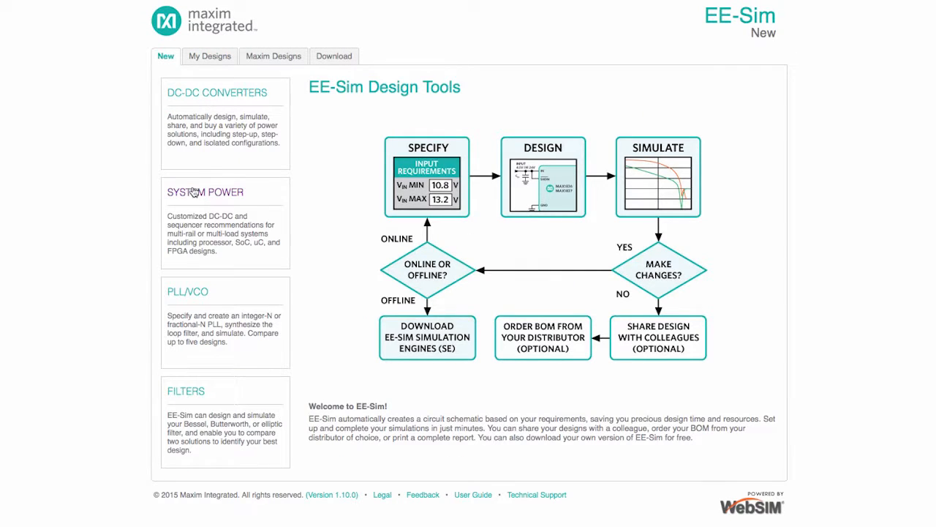
mouse_move(189, 299)
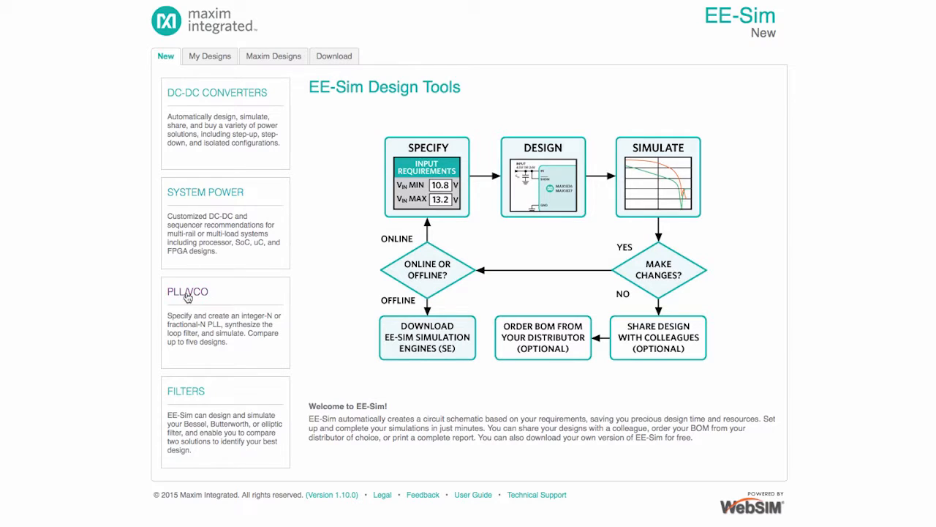
mouse_move(184, 403)
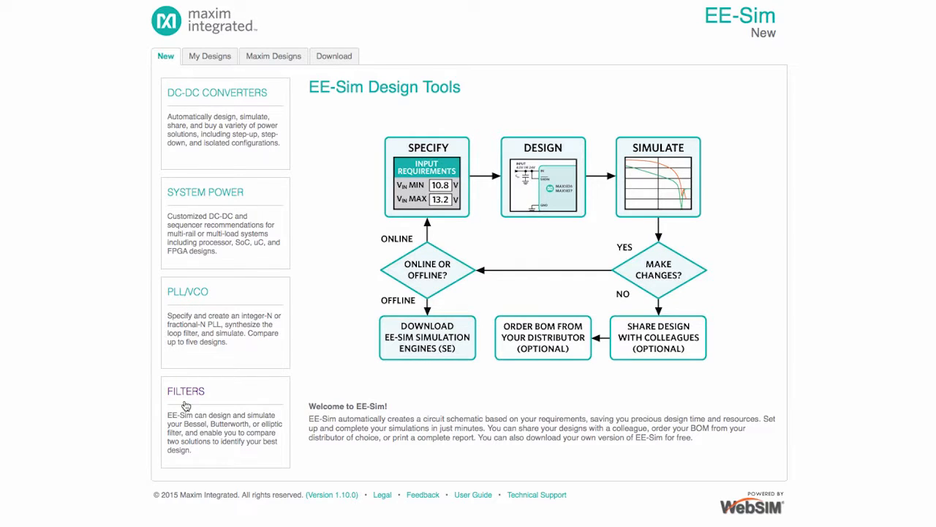
mouse_move(193, 386)
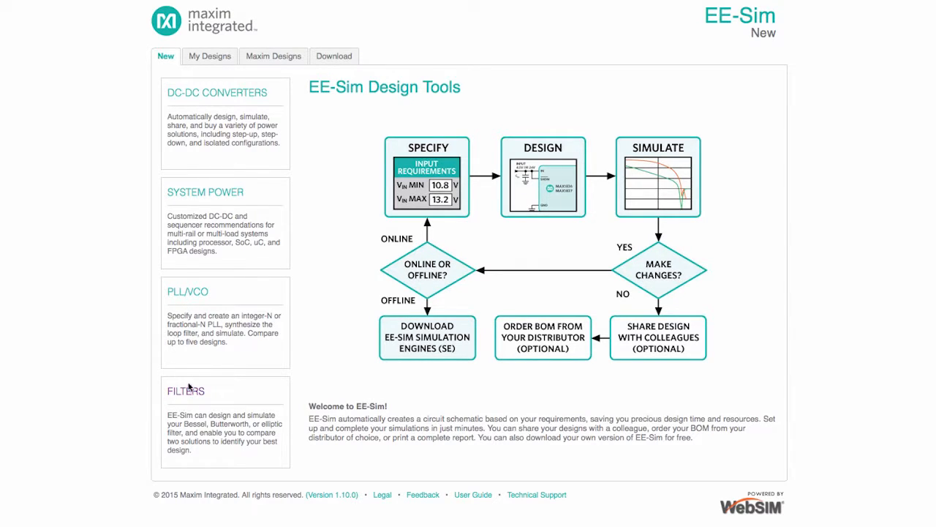
Start a new DC-DC converter design filtered to 3 A output with synchronous rectifier.
left_click(213, 93)
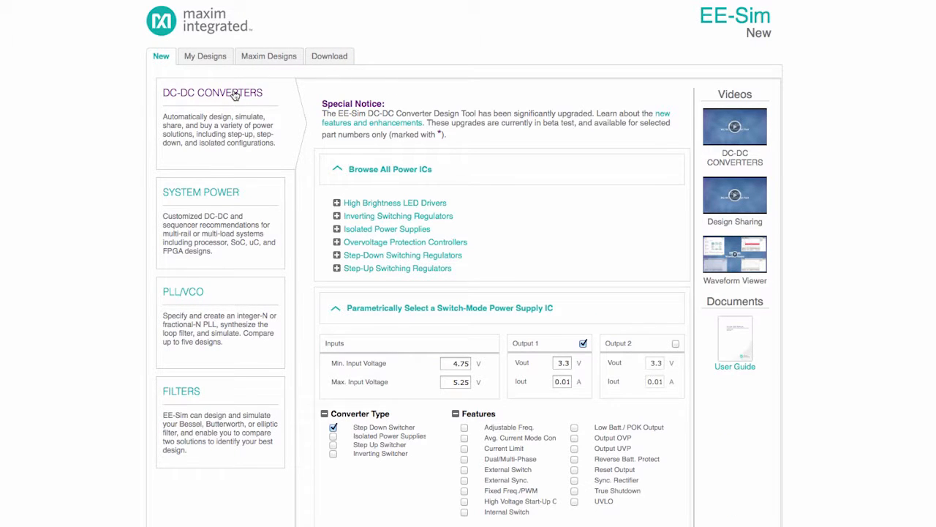
mouse_move(283, 168)
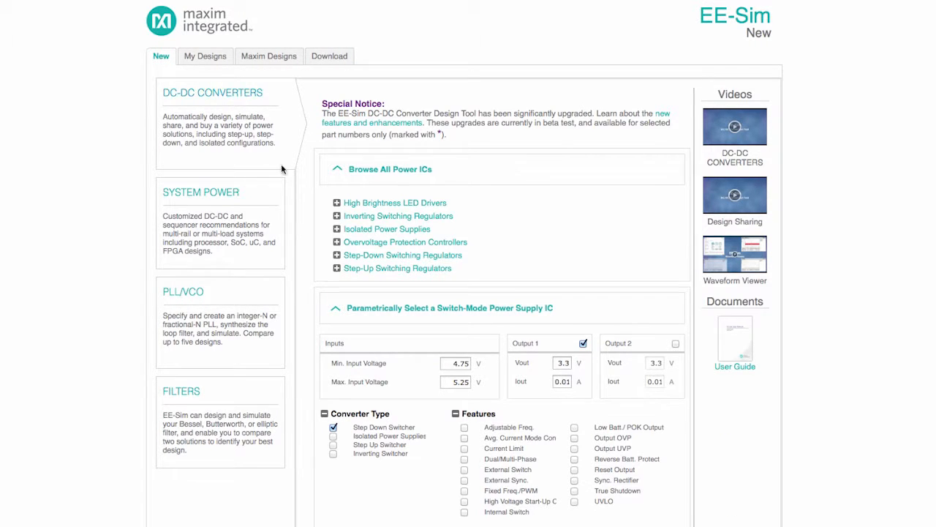
left_click(336, 228)
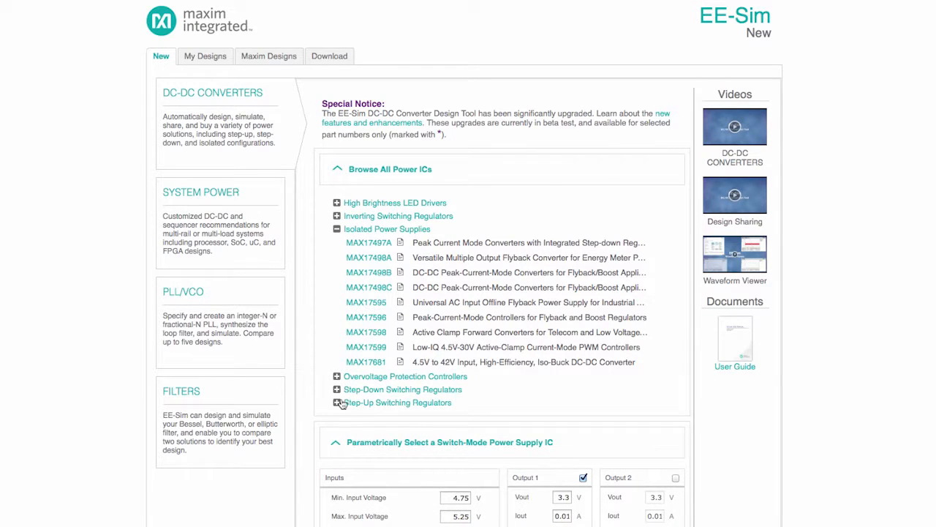
left_click(337, 402)
type("3")
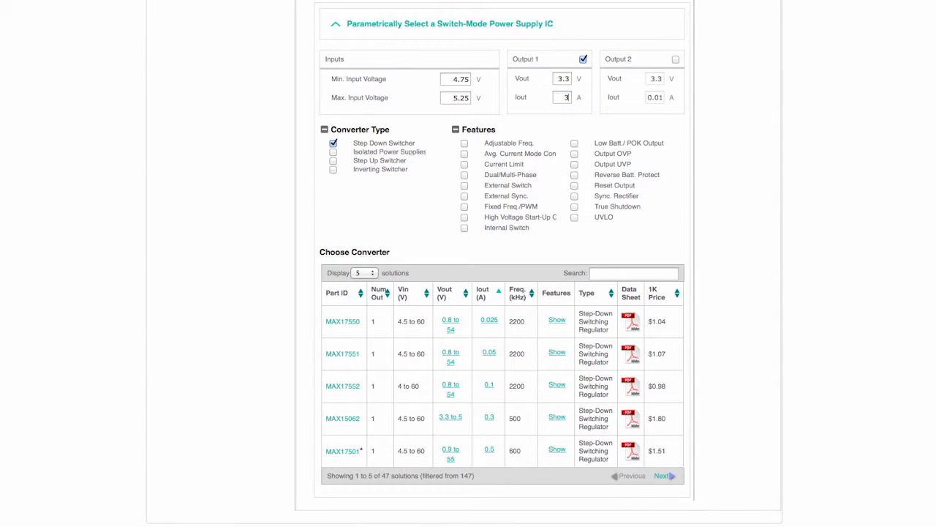
left_click(574, 196)
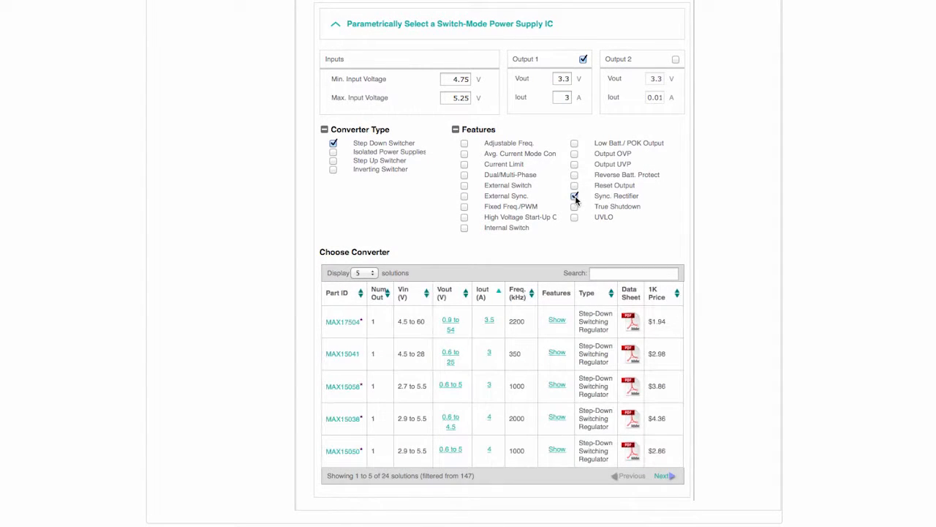
left_click(573, 196)
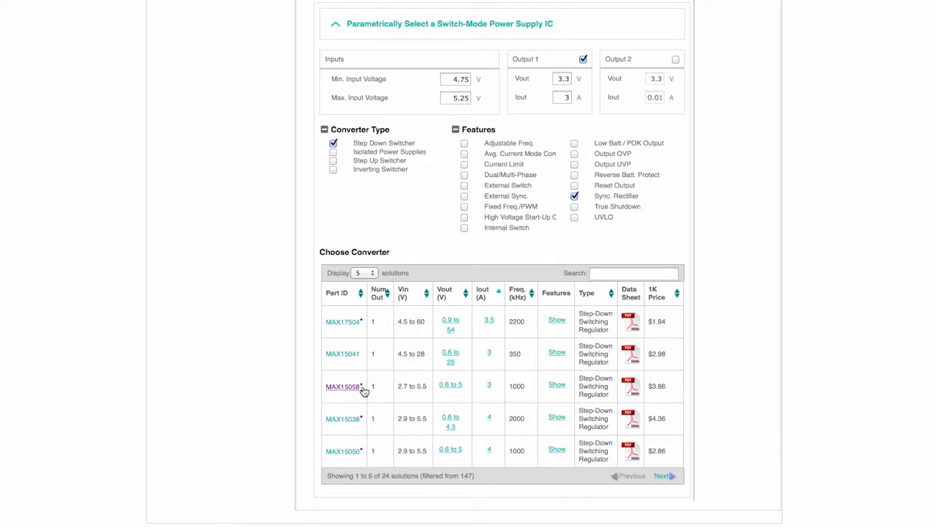
mouse_move(348, 392)
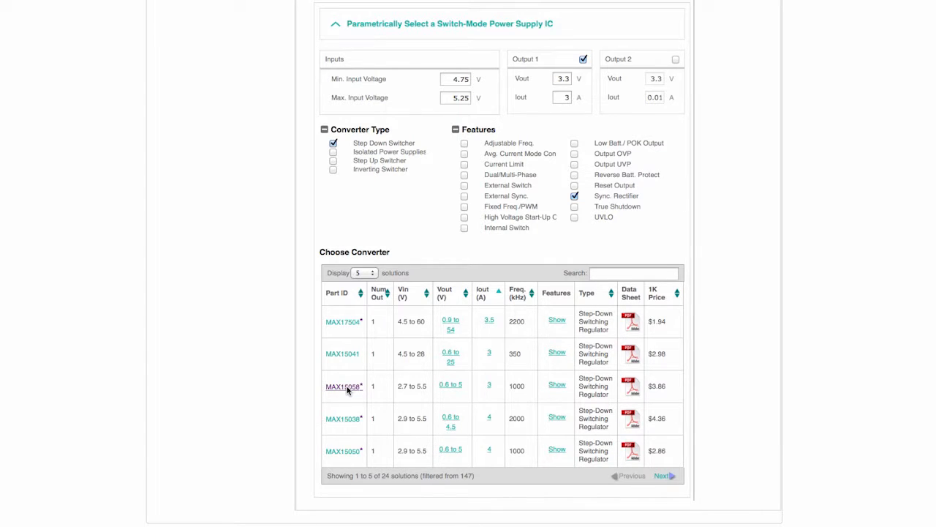
Begin a MAX15058 design with 2.5 V output voltage and SKIP operation mode.
left_click(342, 386)
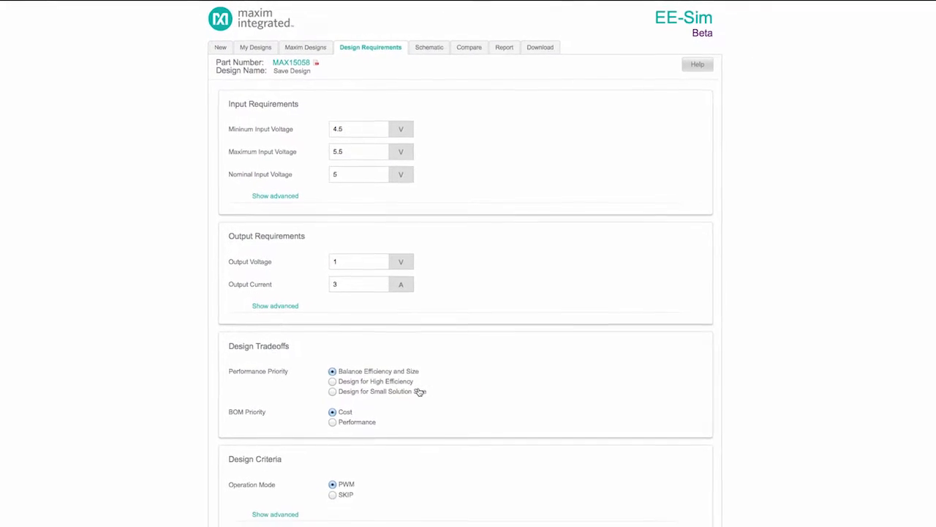
type("2")
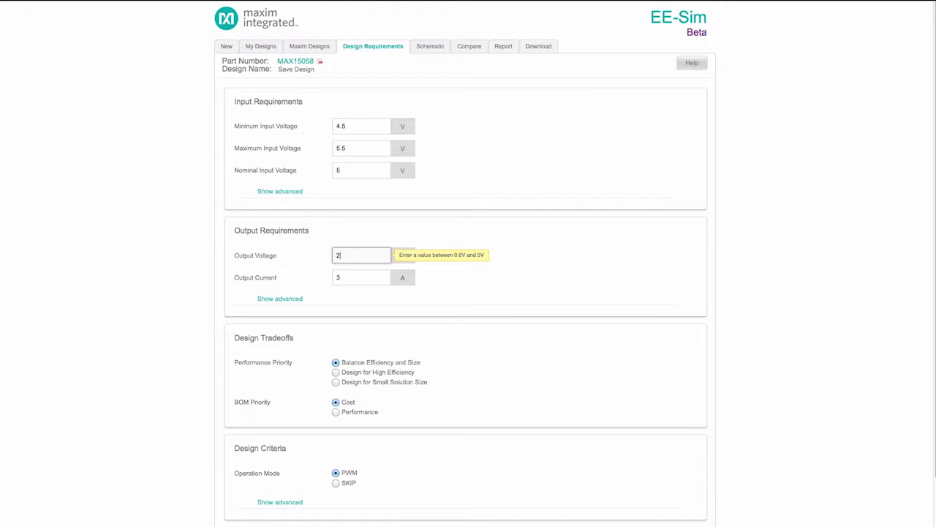
type(".5")
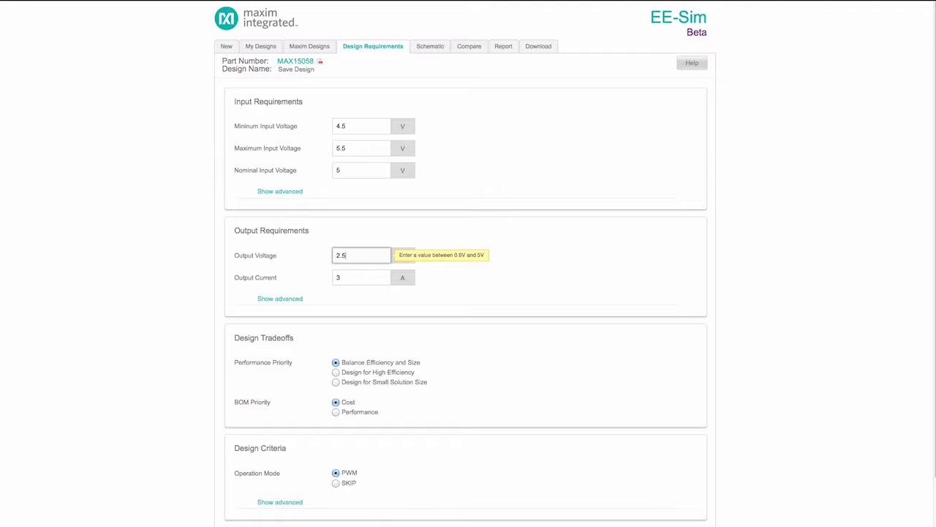
left_click(332, 483)
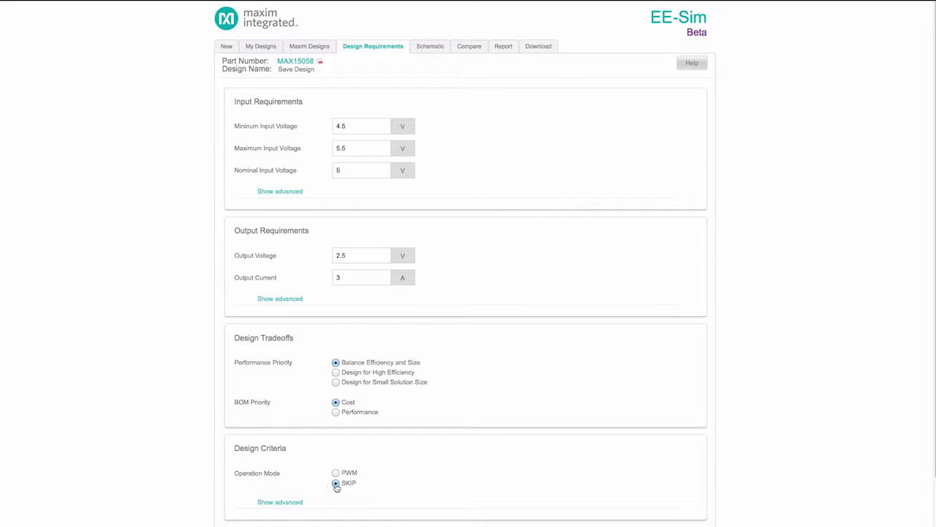
Prioritize high efficiency and performance BOM, then create the design.
left_click(335, 371)
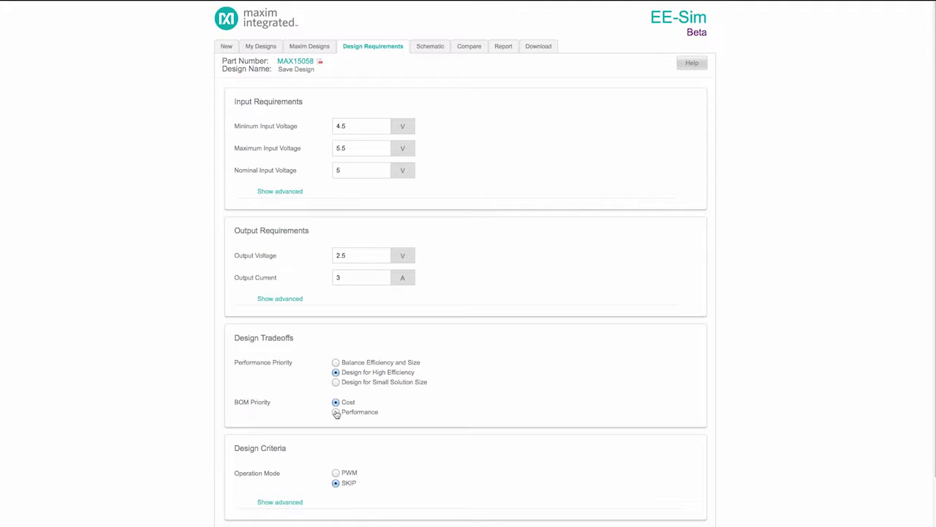
left_click(333, 413)
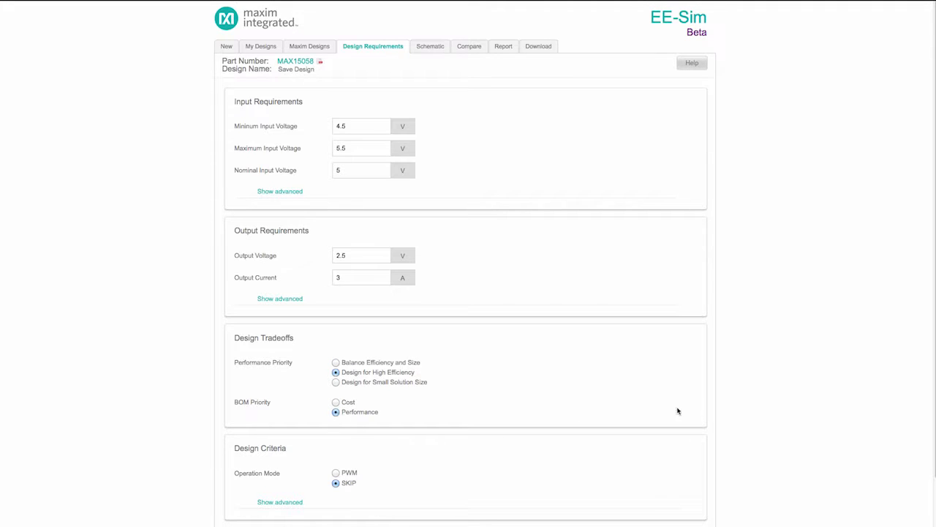
scroll("down", 3)
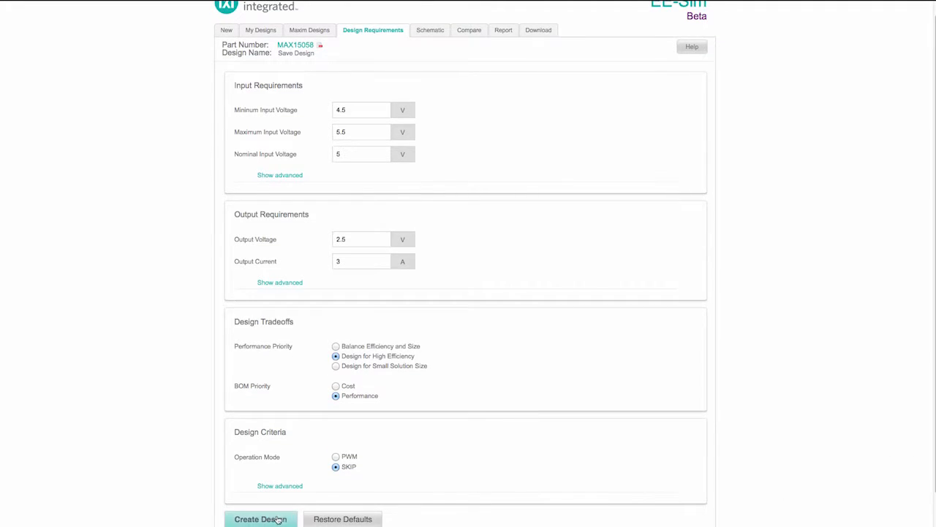
left_click(261, 517)
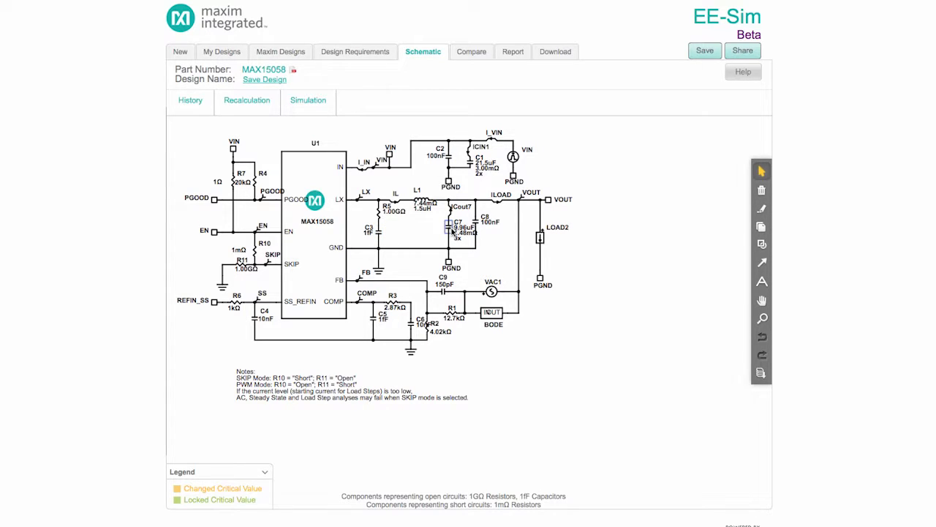
mouse_move(246, 99)
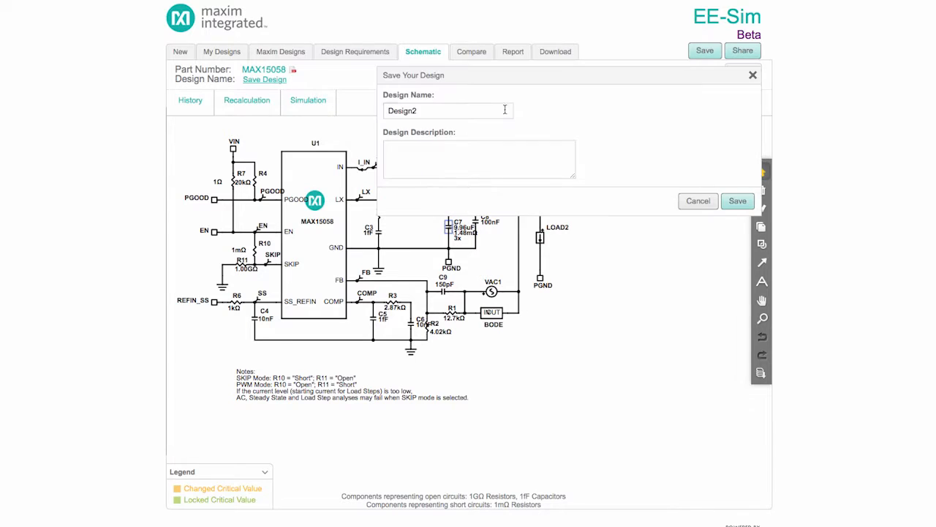
Name the design 'Tour of EE-Sim MAX15058' and save it.
type("Tour of EE-Sim M")
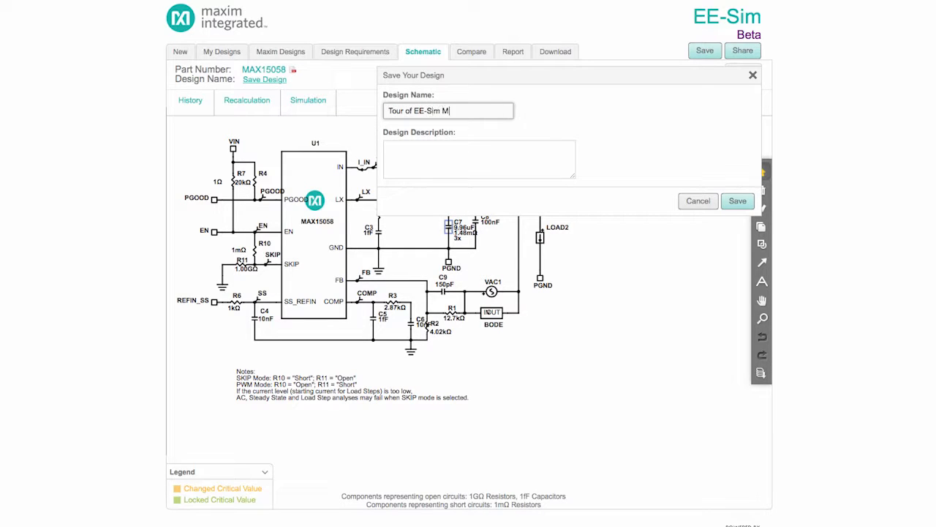
left_click(737, 201)
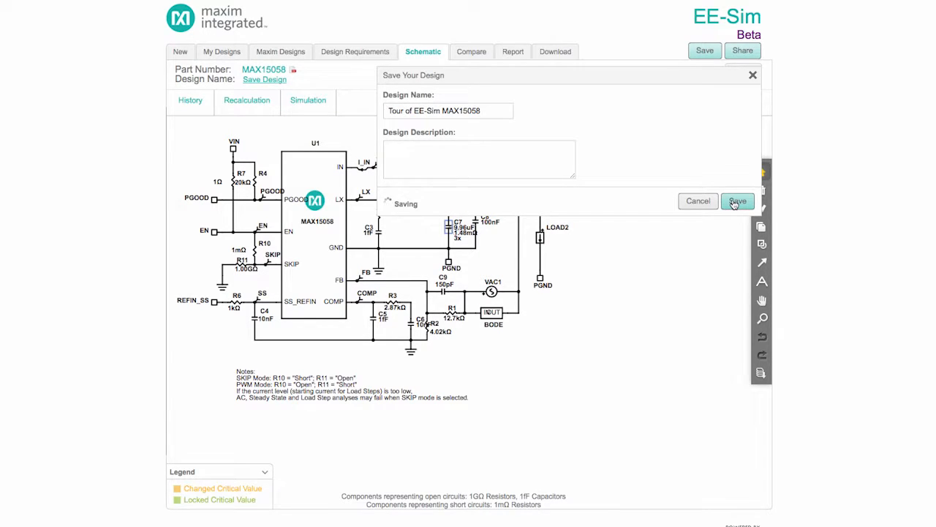
left_click(737, 200)
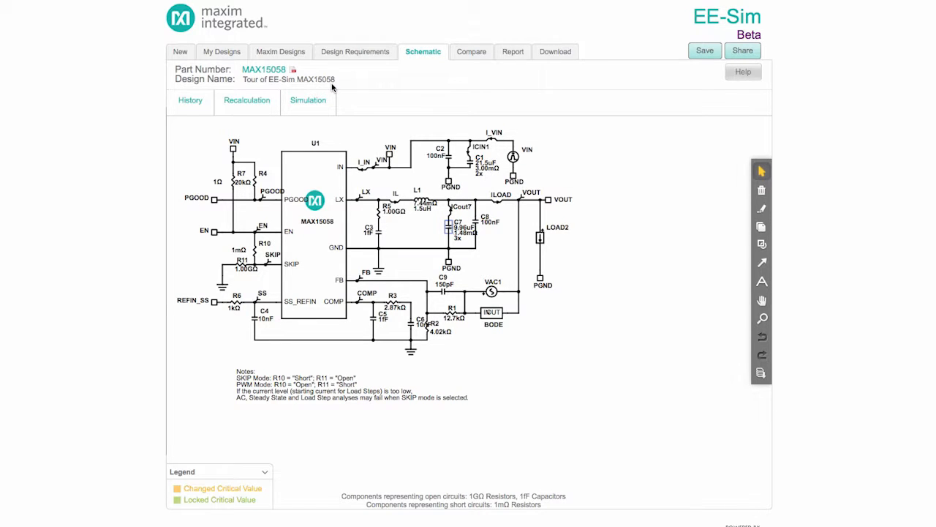
mouse_move(412, 136)
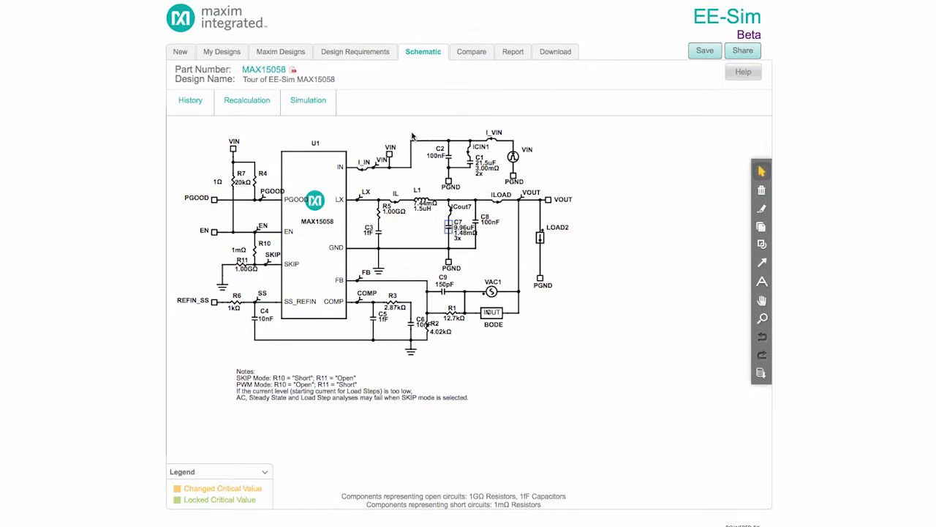
mouse_move(484, 179)
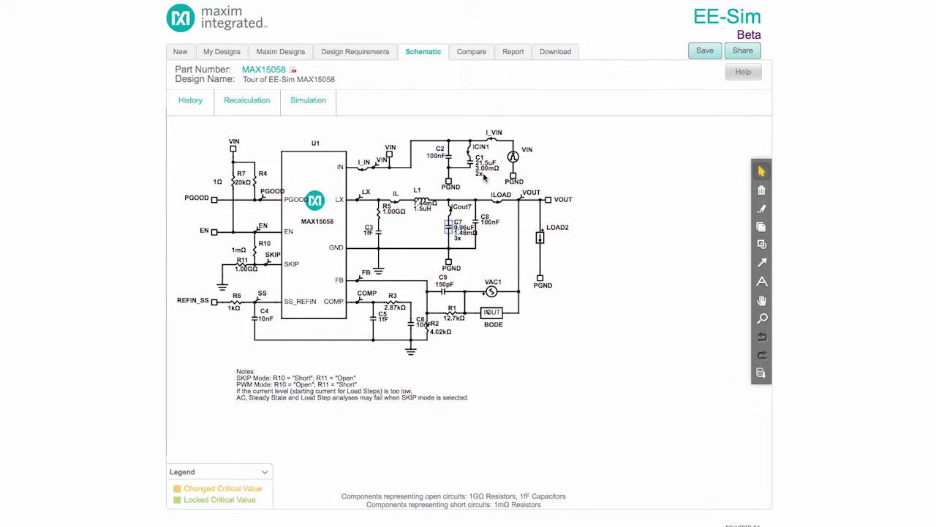
mouse_move(433, 213)
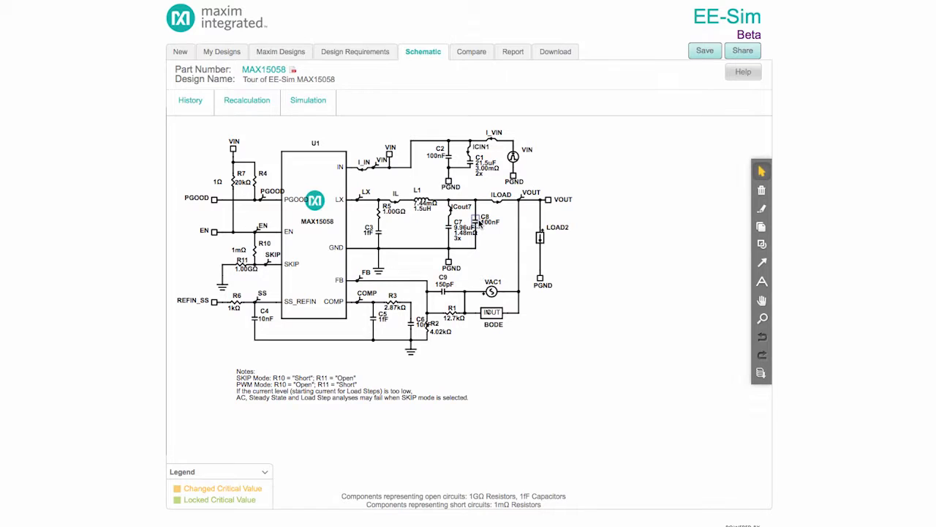
In C8's properties, choose the AVX 0603YC104KAT2A capacitor as its vendor part.
double_click(486, 221)
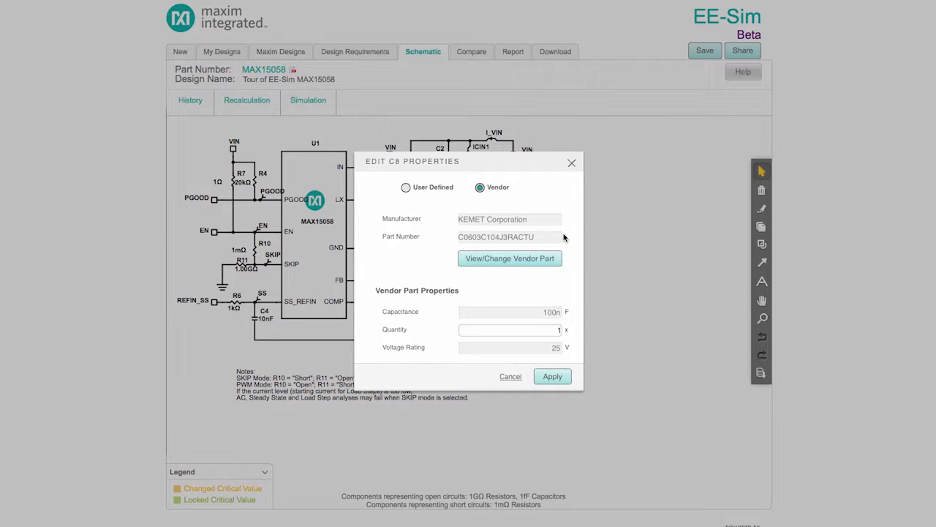
left_click(509, 257)
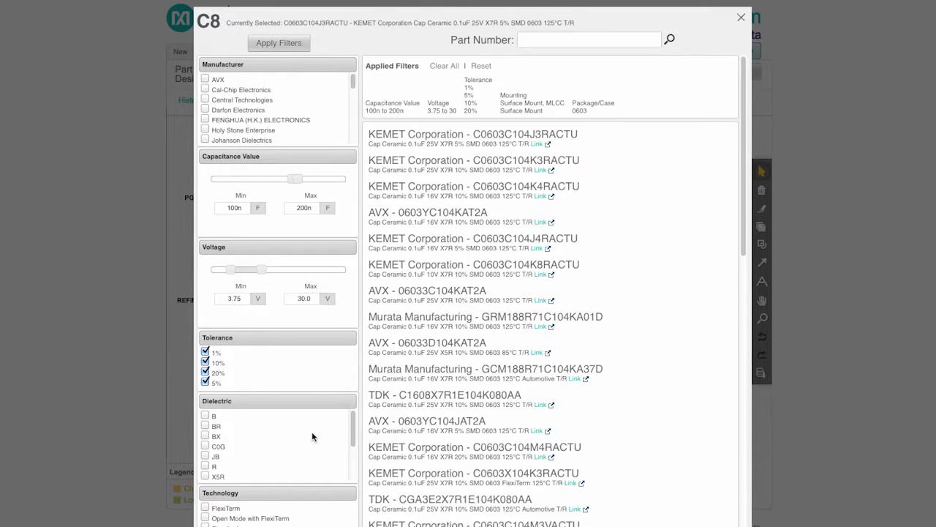
mouse_move(327, 143)
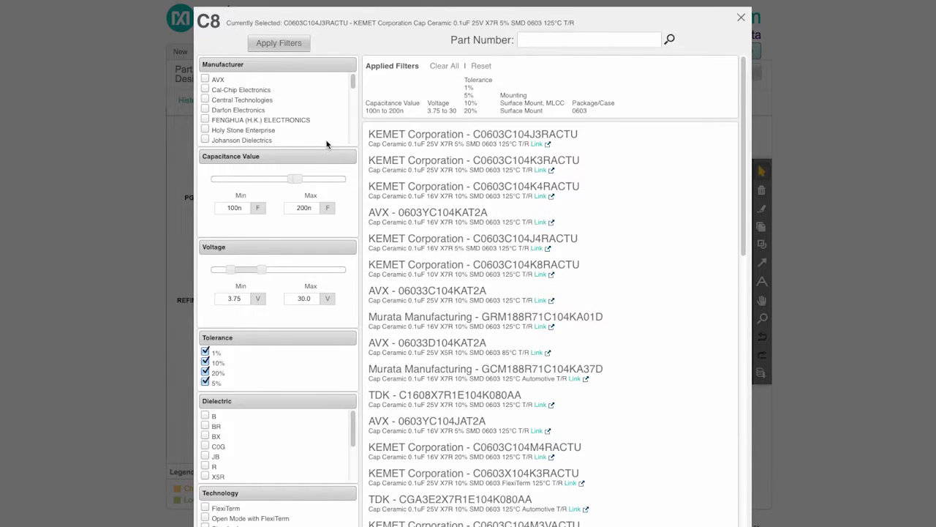
mouse_move(413, 208)
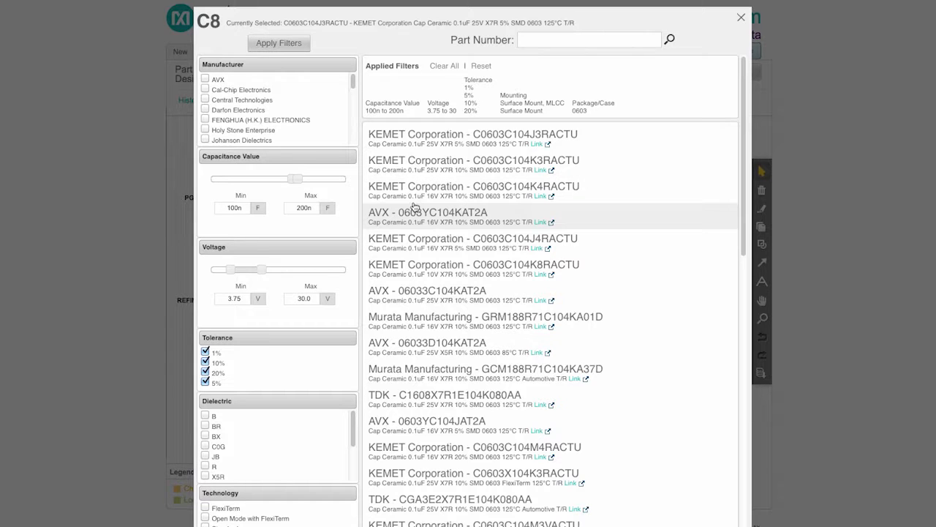
mouse_move(418, 214)
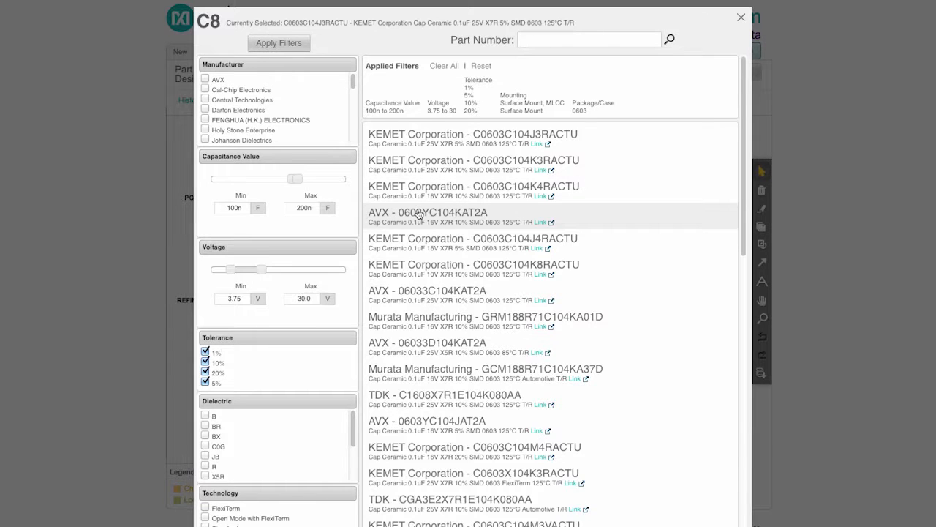
left_click(416, 212)
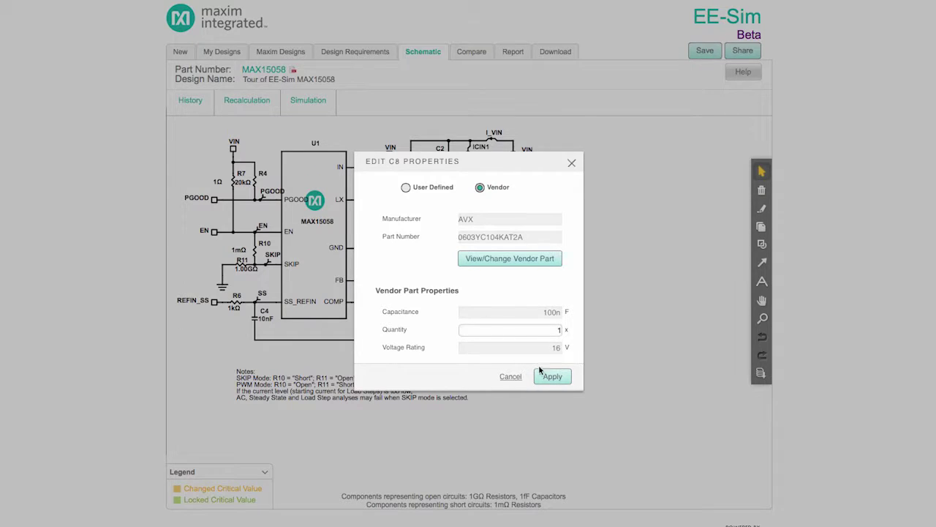
Apply C8's new part, then make L1 a locked user-defined 2.2u inductor and apply.
left_click(553, 376)
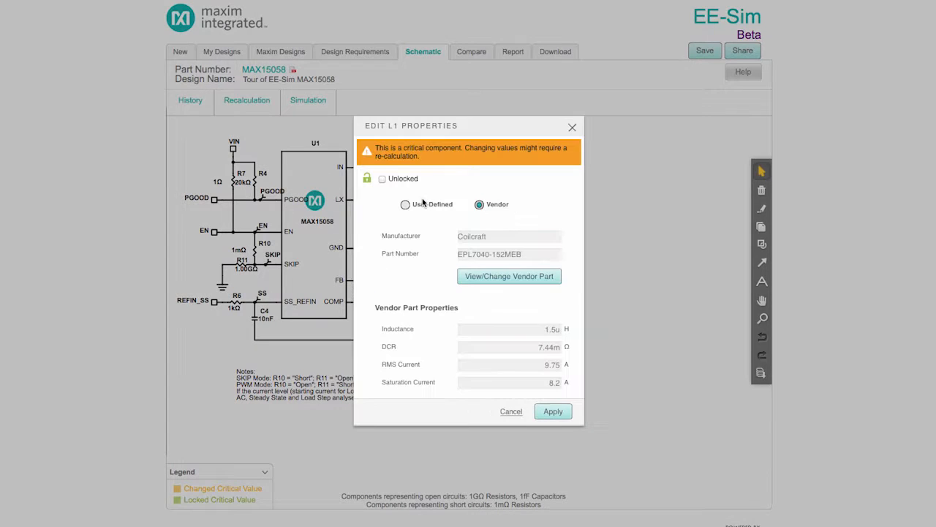
mouse_move(439, 179)
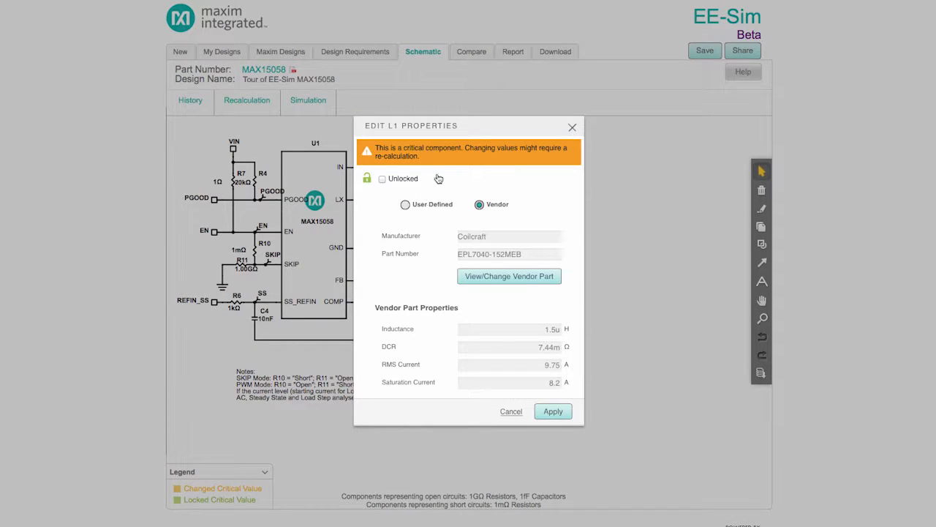
mouse_move(441, 176)
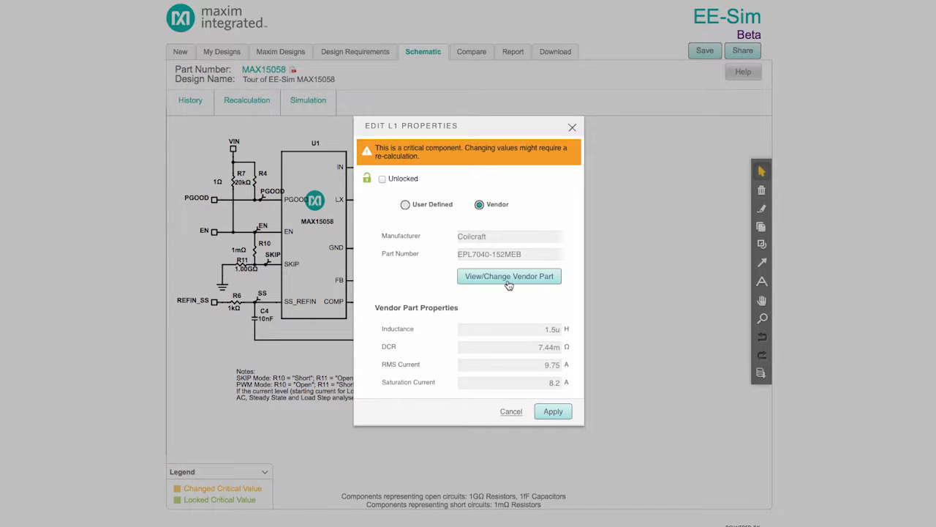
mouse_move(497, 277)
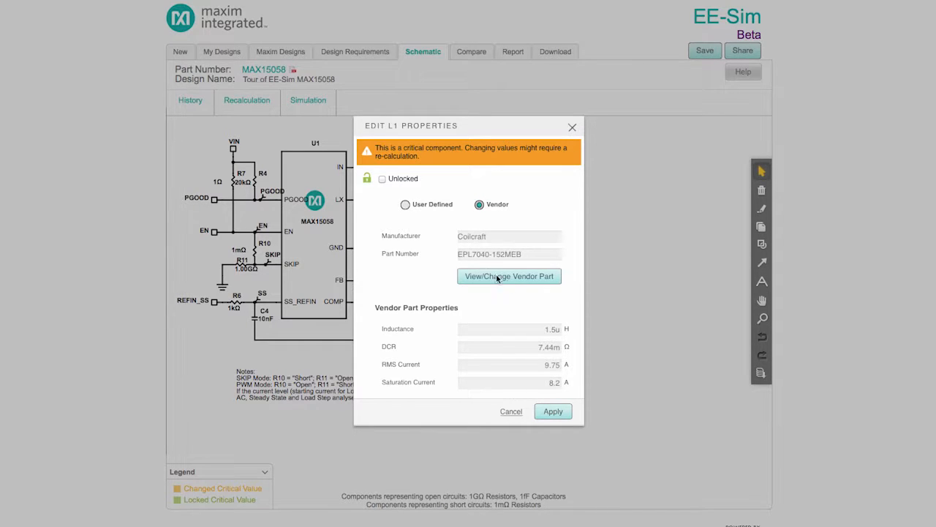
left_click(403, 205)
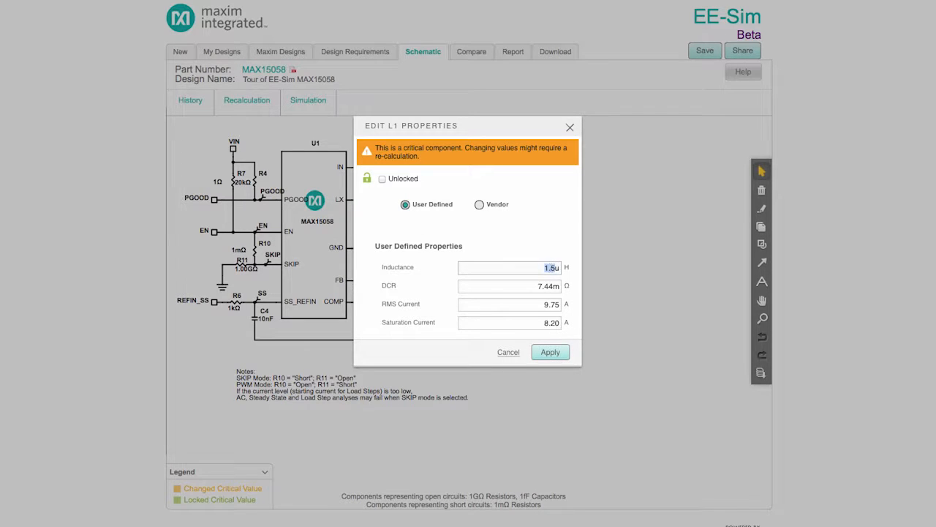
type("2.2u")
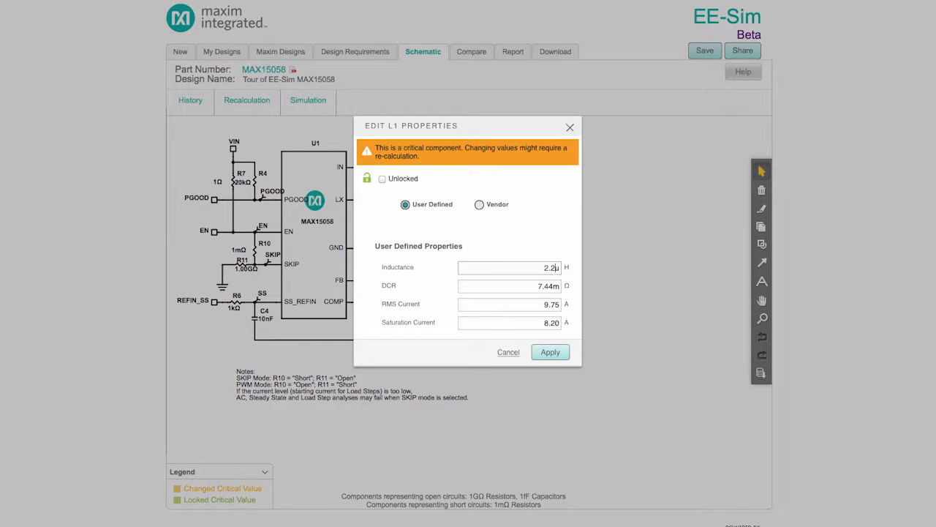
left_click(382, 179)
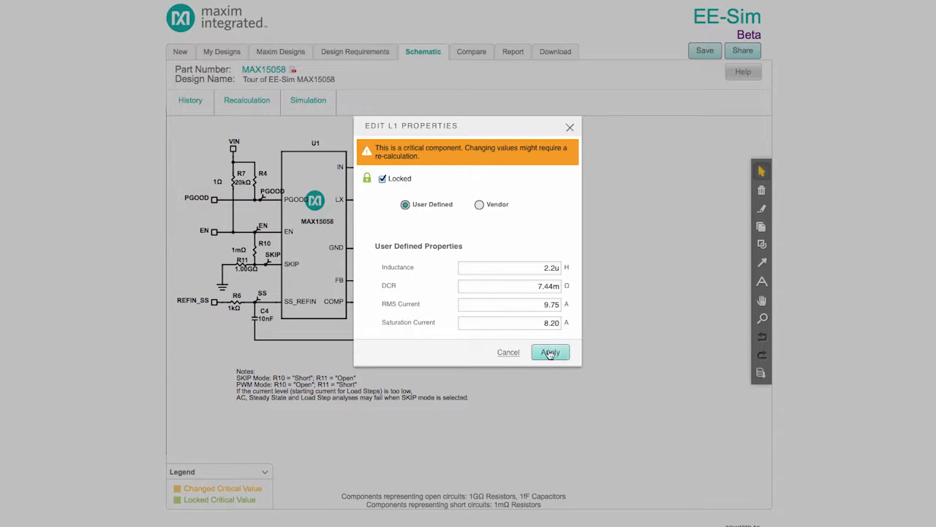
left_click(550, 351)
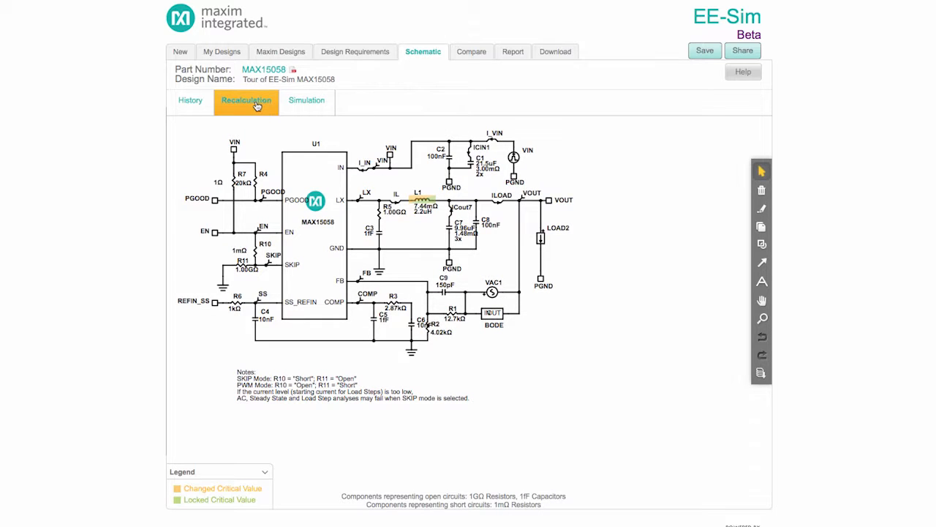
mouse_move(254, 106)
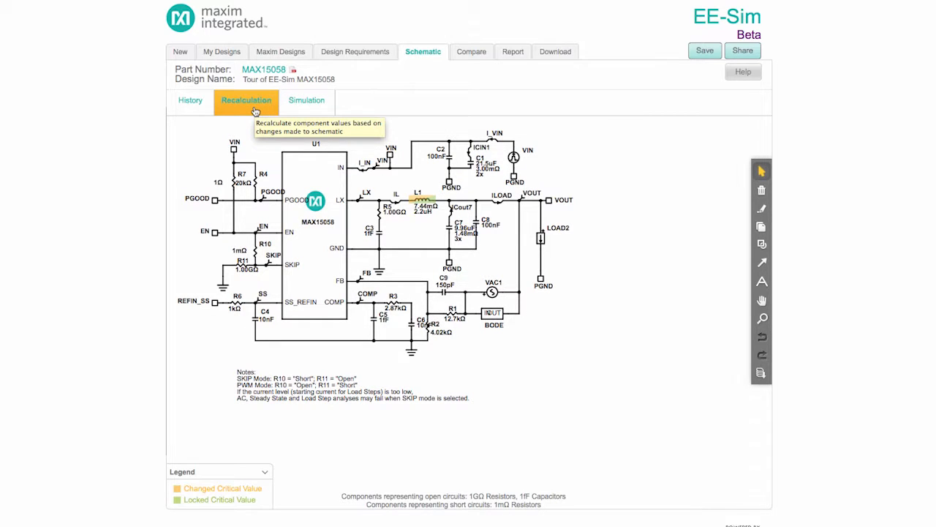
Recalculate the schematic's component values, confirming the re-calculation prompt.
left_click(246, 99)
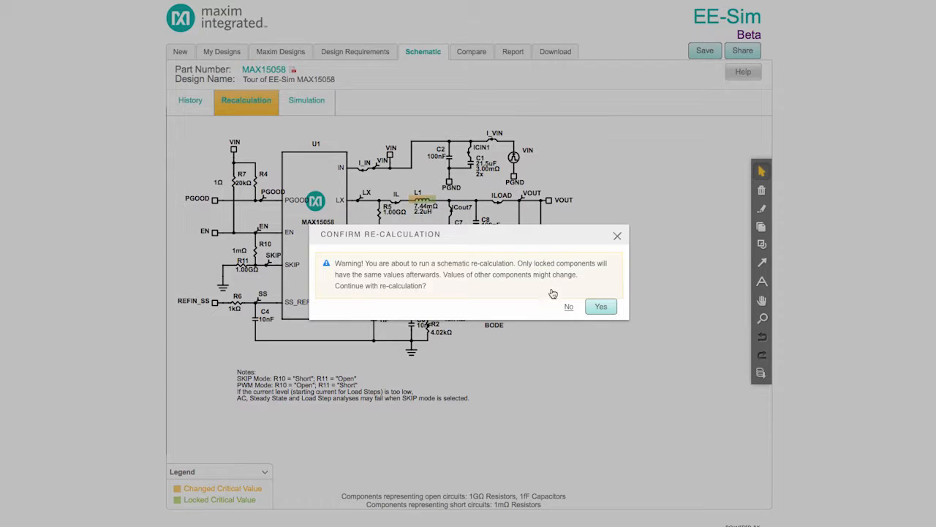
left_click(599, 306)
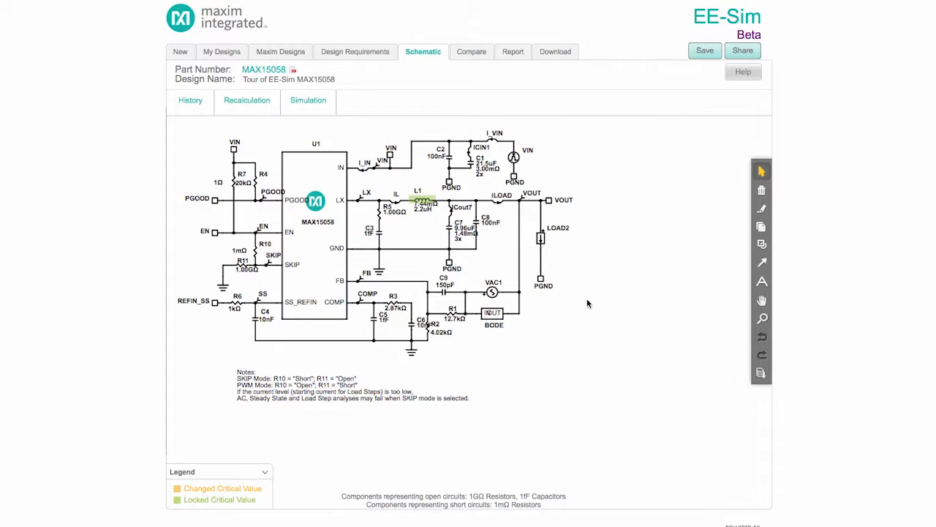
mouse_move(761, 208)
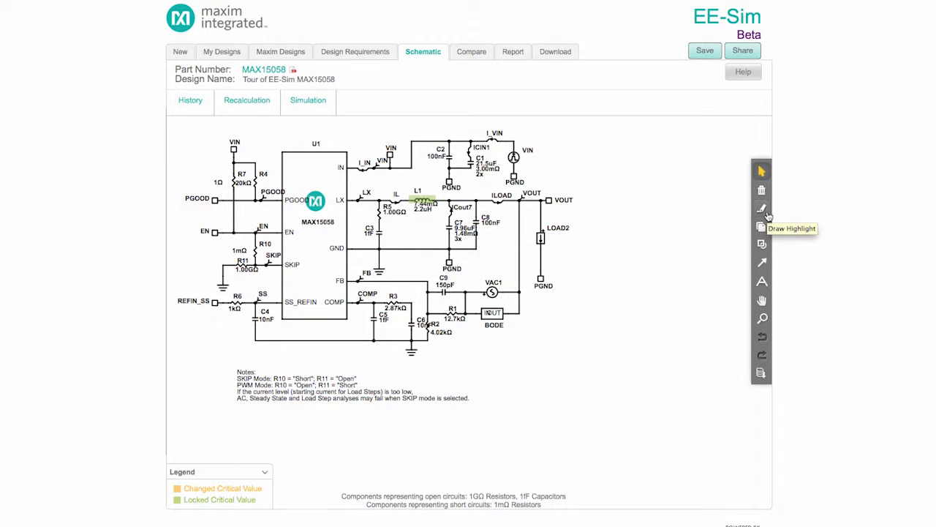
mouse_move(761, 281)
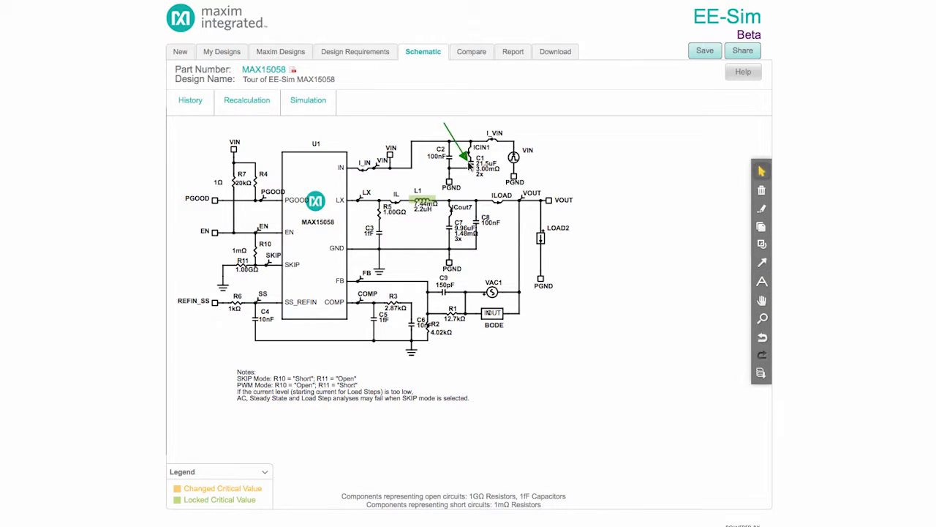
mouse_move(761, 317)
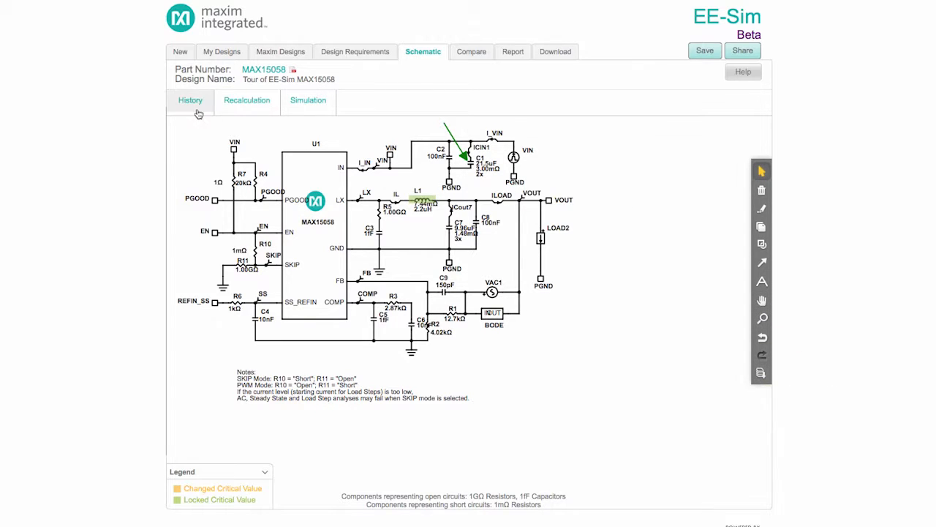
left_click(190, 99)
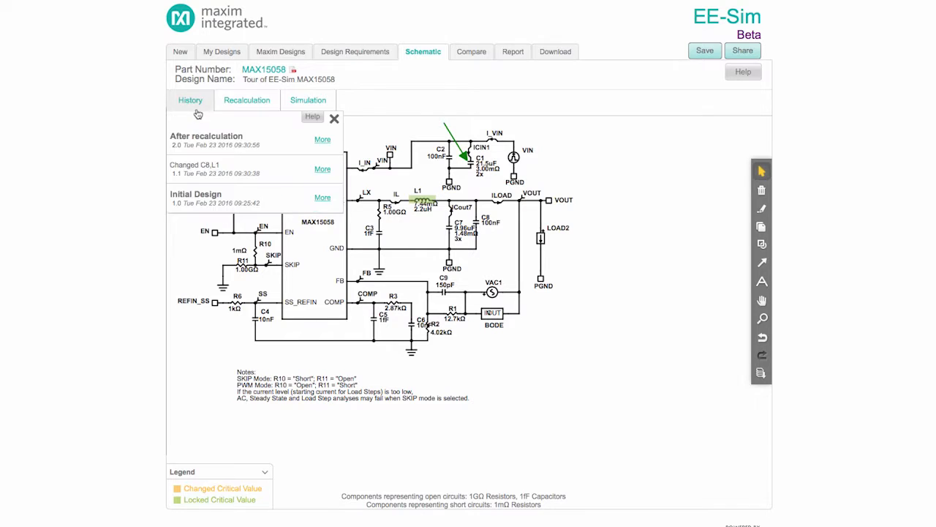
mouse_move(266, 166)
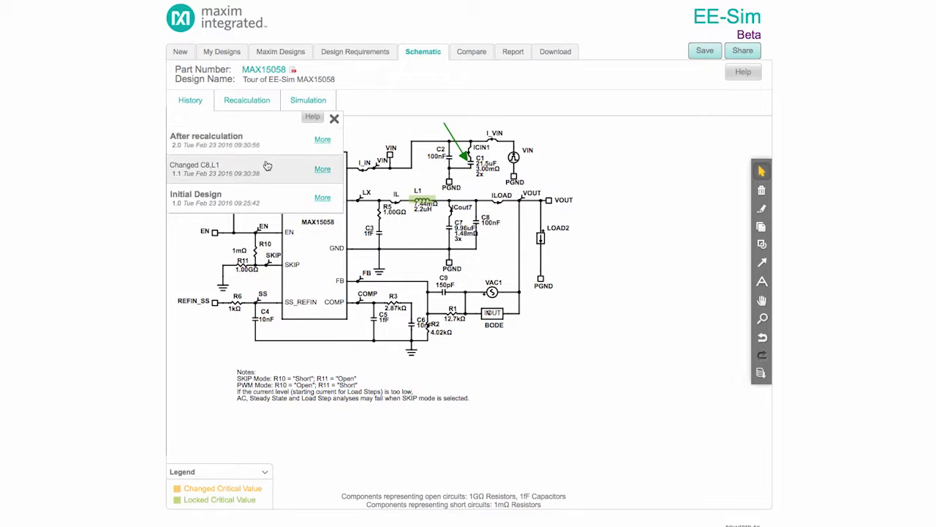
mouse_move(262, 193)
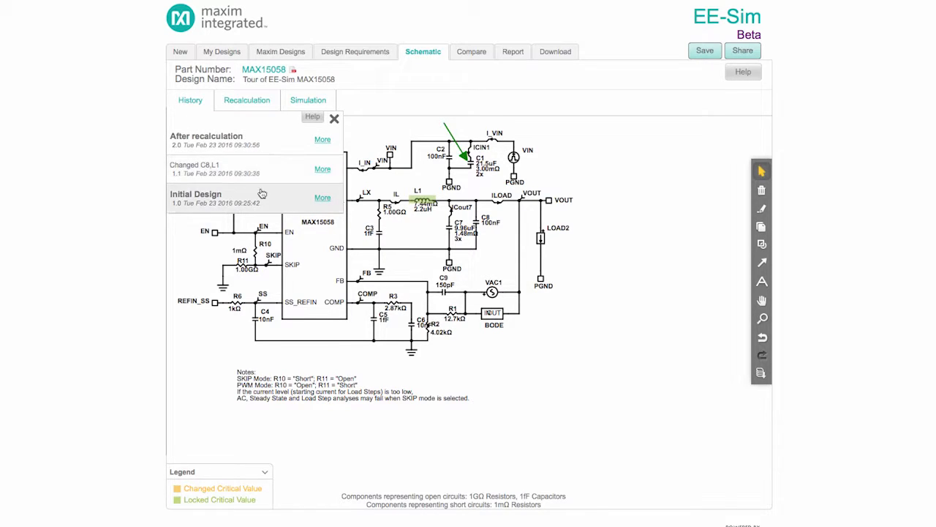
mouse_move(261, 202)
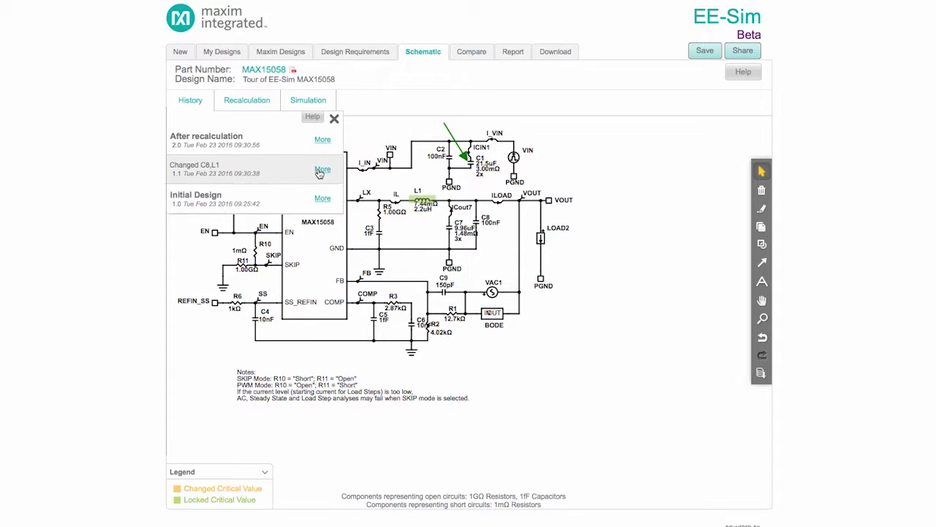
left_click(322, 170)
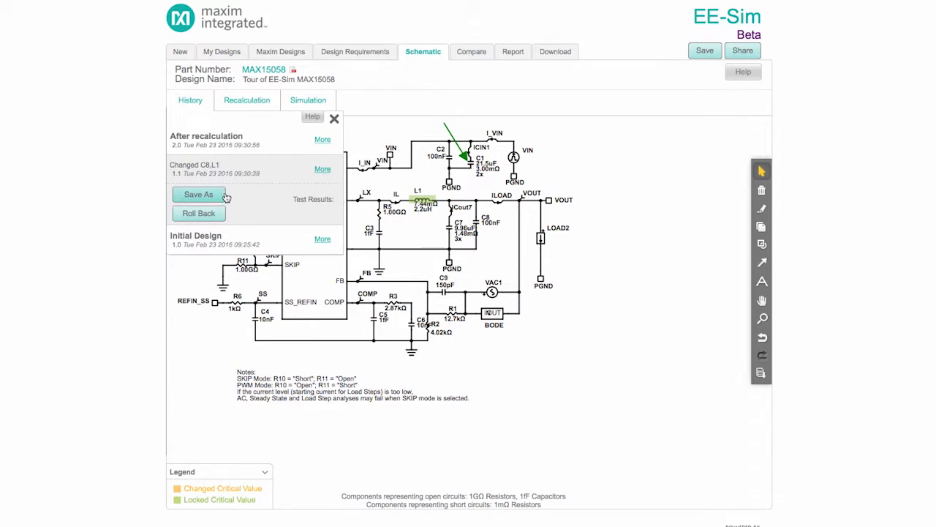
mouse_move(222, 218)
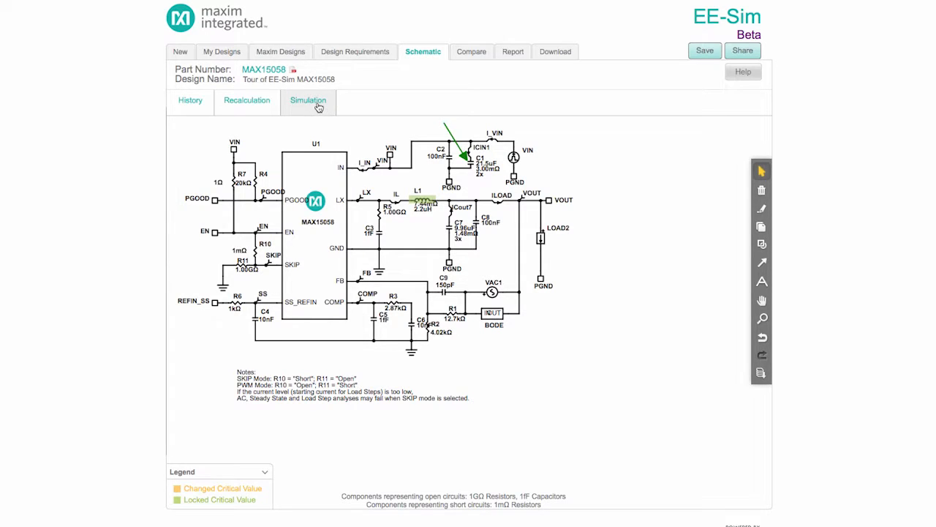
Review the AC Loop, Line Transient and Efficiency simulation settings, returning to Load Step.
left_click(307, 100)
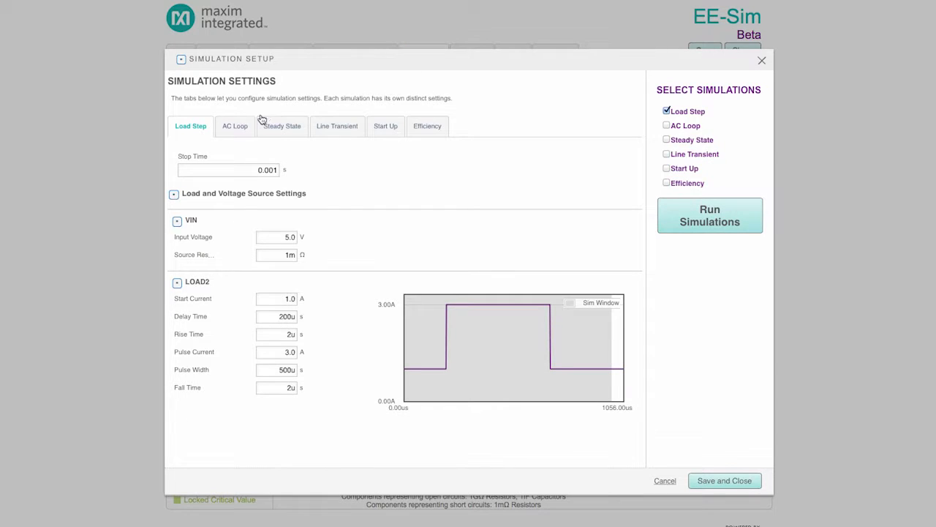
left_click(234, 125)
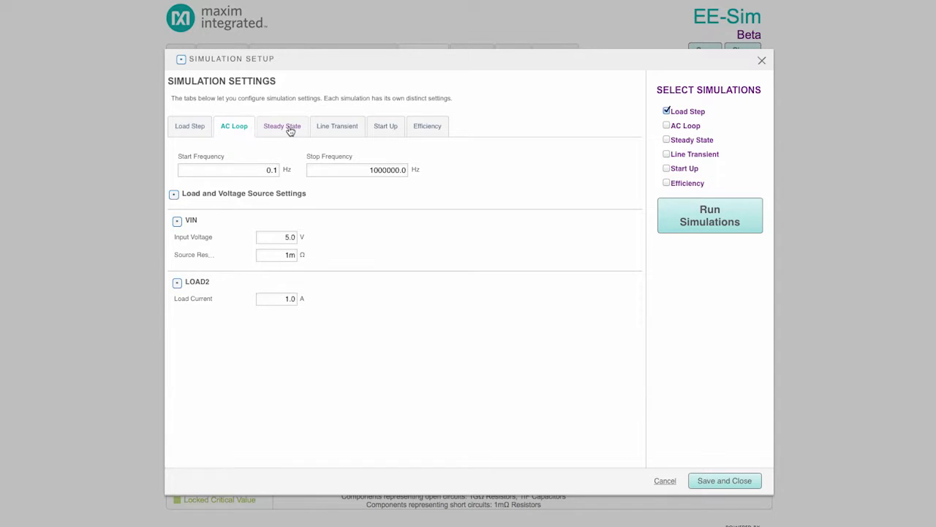
left_click(336, 126)
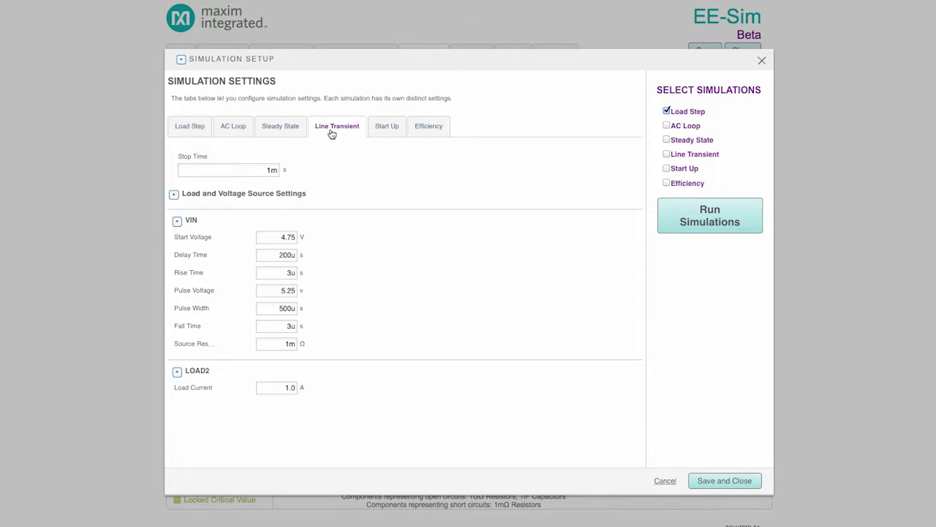
left_click(428, 125)
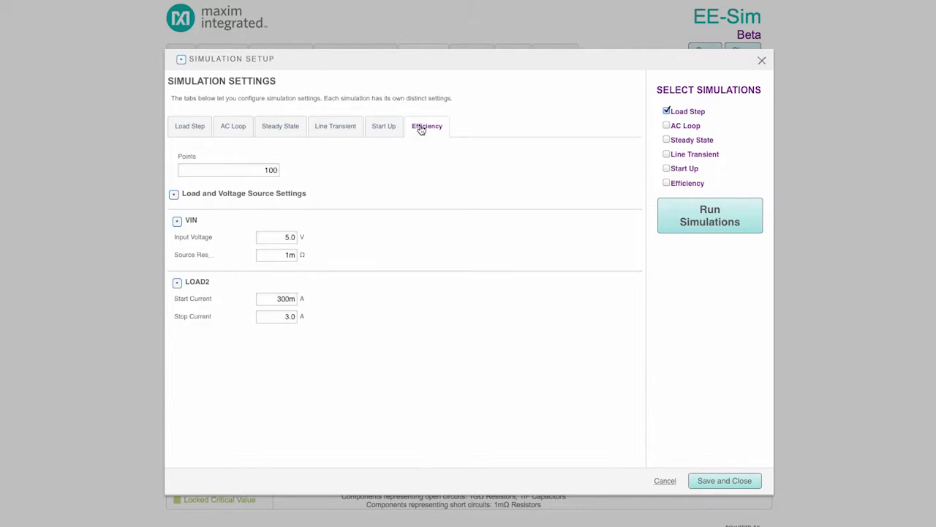
left_click(190, 126)
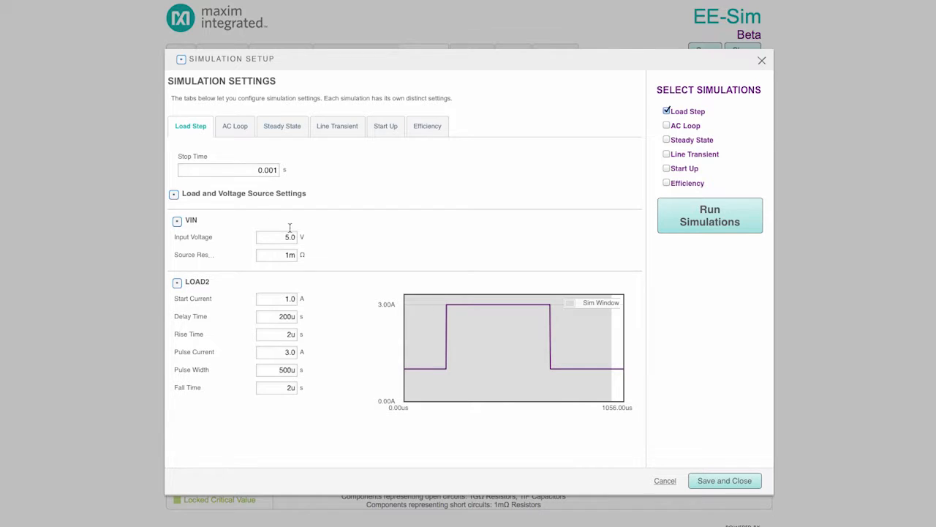
mouse_move(312, 360)
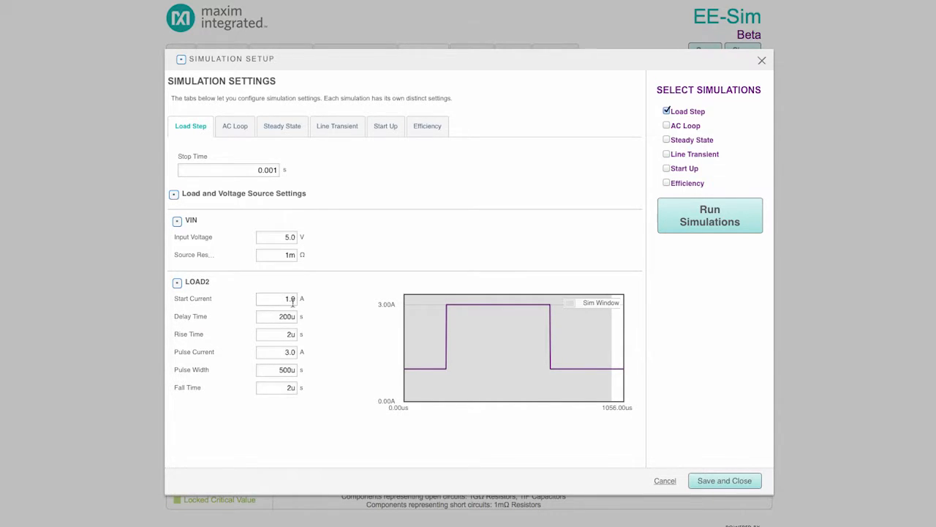
Set the load step currents 1.0 and 0.5 A and delay time 50u.
type("1.0")
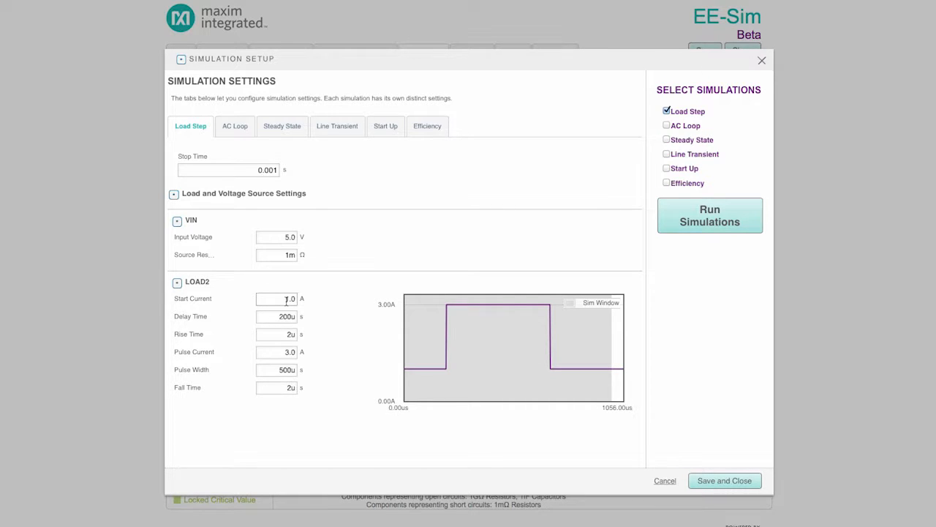
type("0.5")
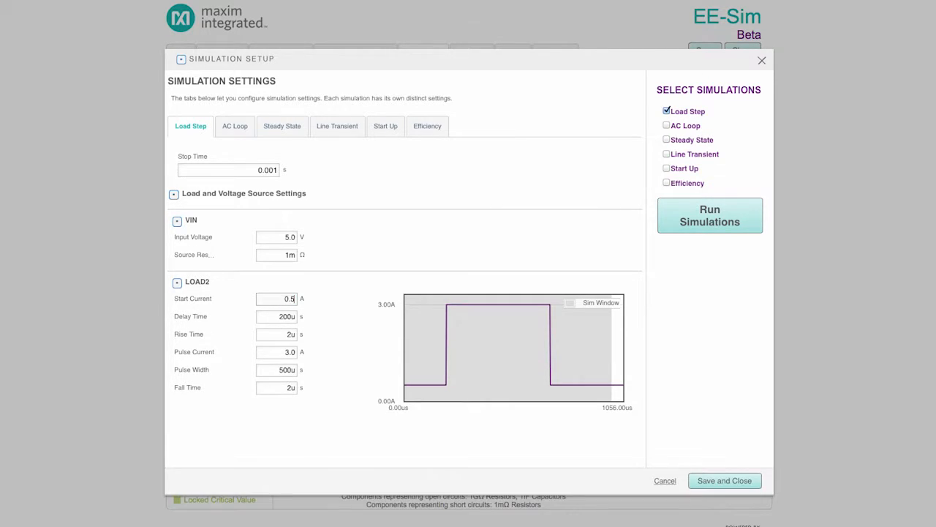
mouse_move(456, 350)
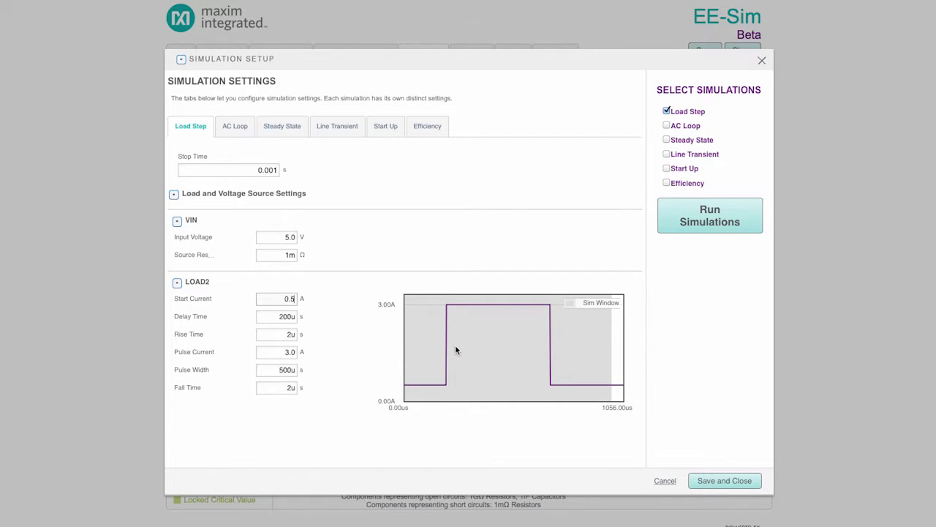
mouse_move(507, 357)
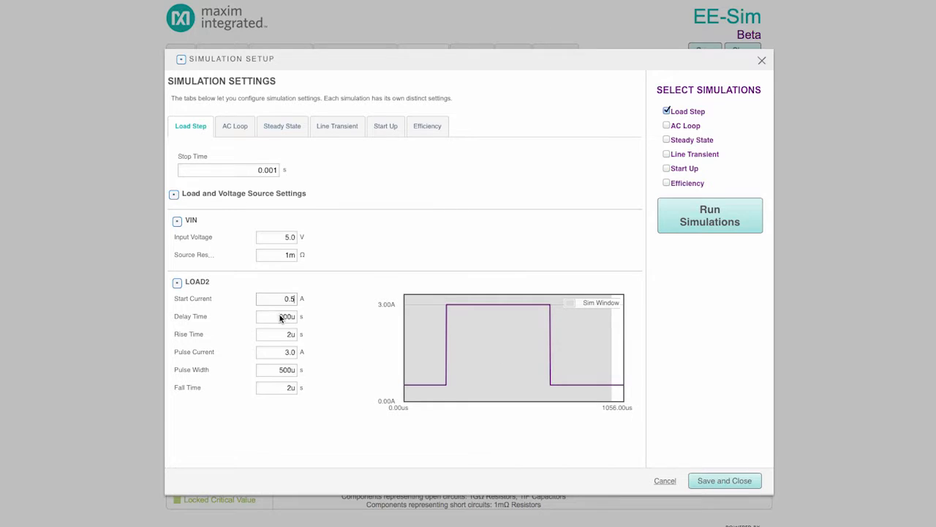
type("50u")
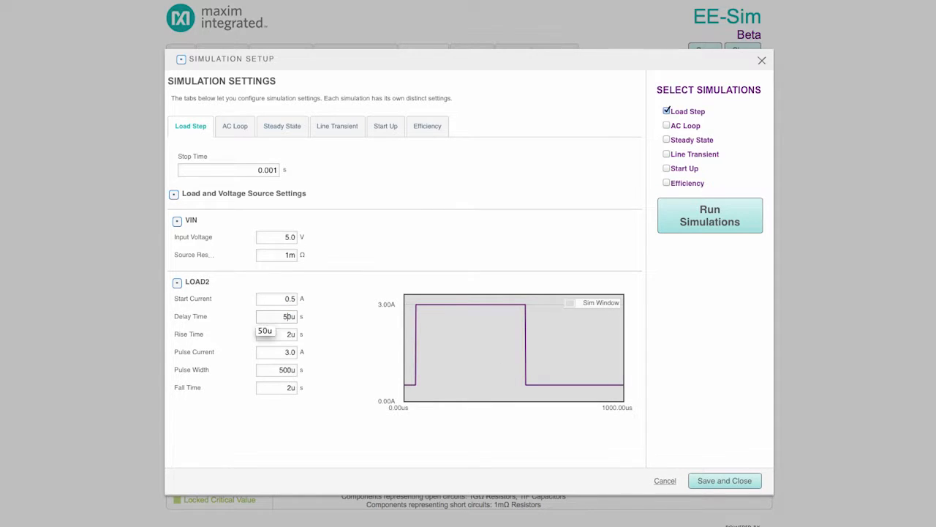
mouse_move(488, 225)
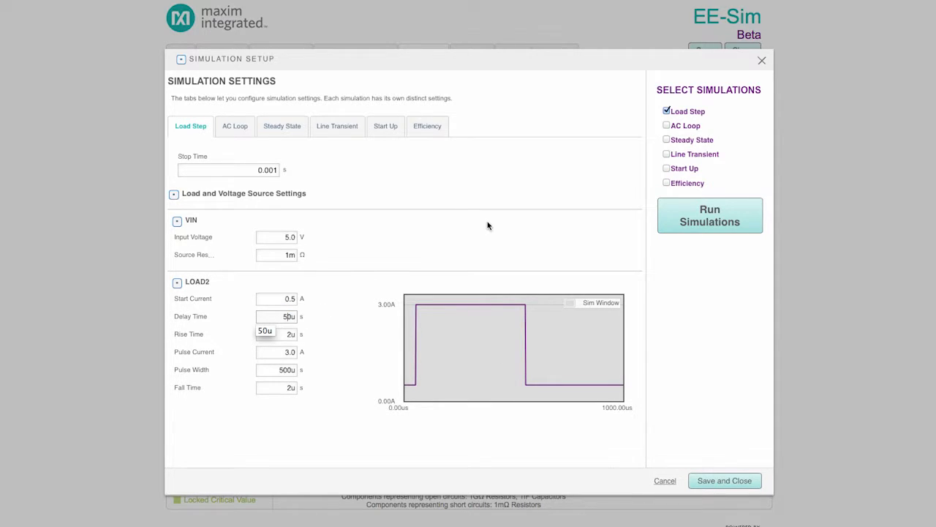
left_click(667, 126)
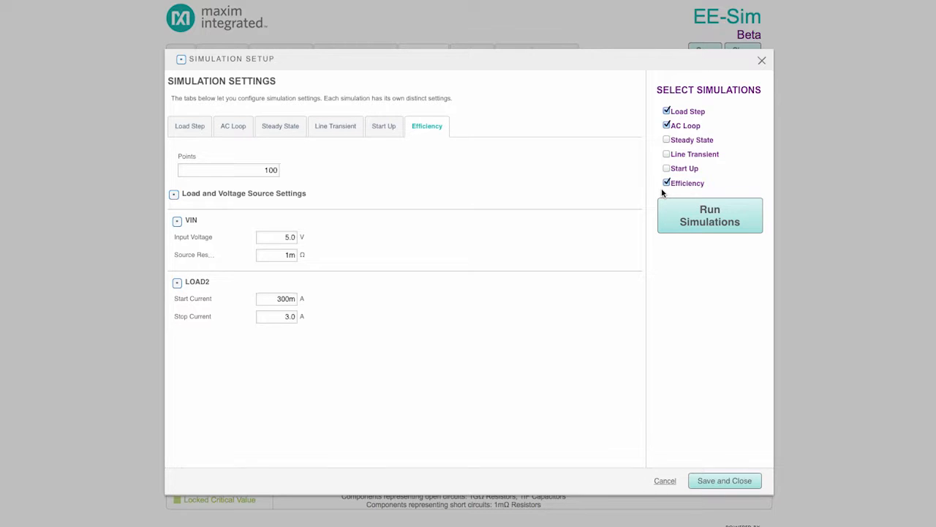
Run the checked Load Step, AC Loop and Efficiency simulations and view the load step waveforms.
left_click(710, 215)
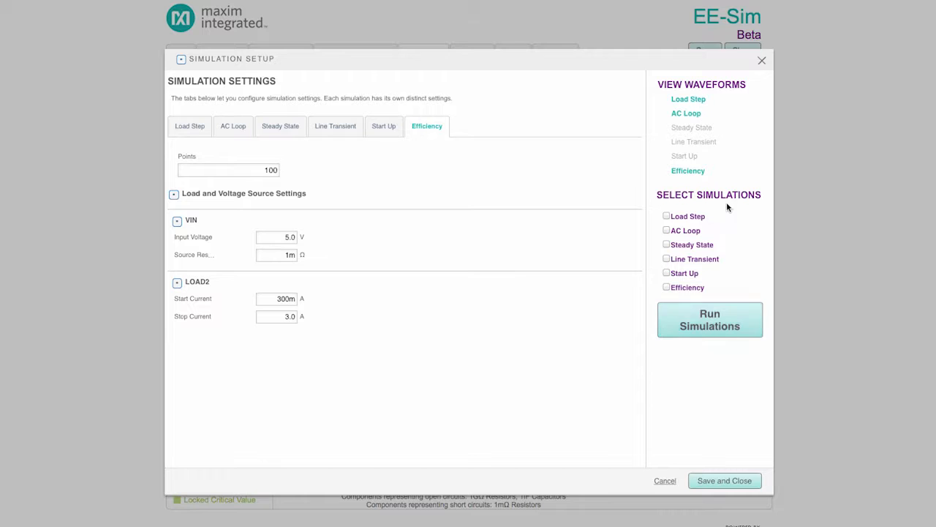
mouse_move(699, 103)
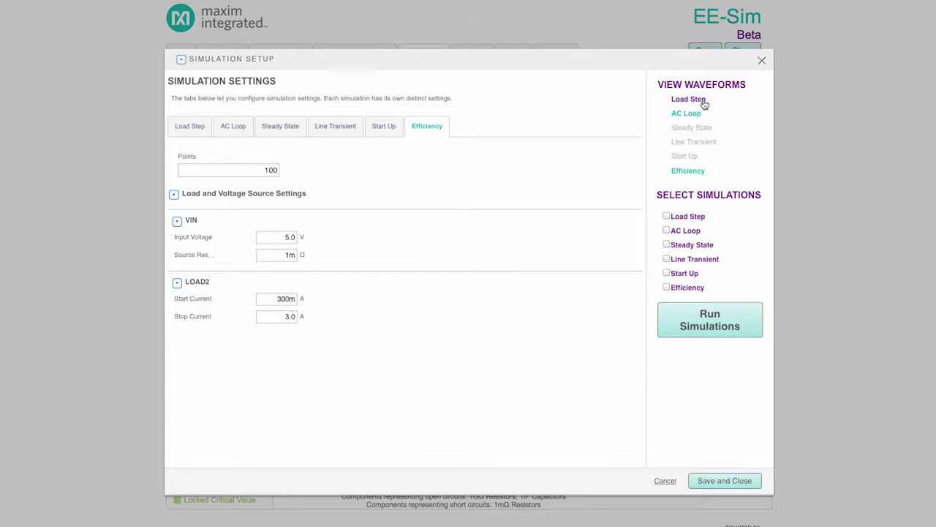
left_click(710, 319)
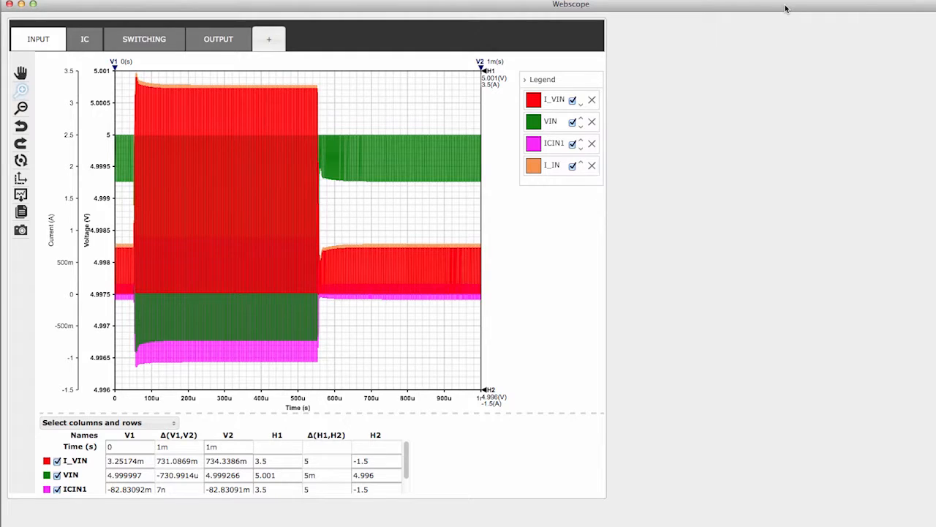
mouse_move(717, 31)
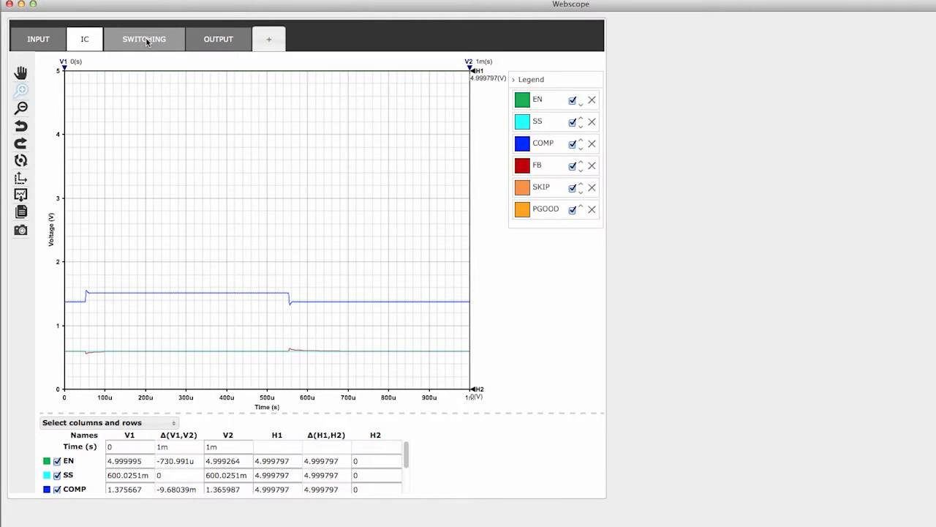
Show the switching and output waveforms, recolour ILOAD purple and toggle ICout7 off and on.
left_click(144, 38)
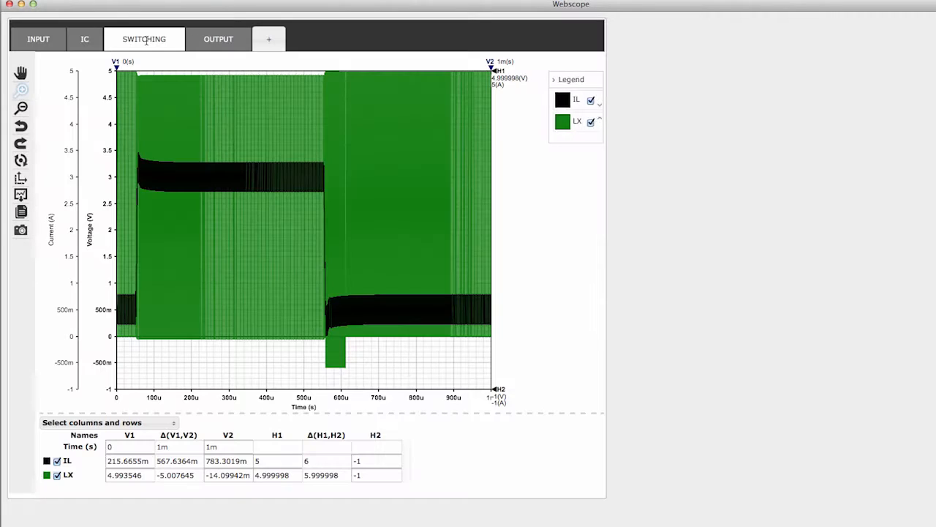
left_click(218, 39)
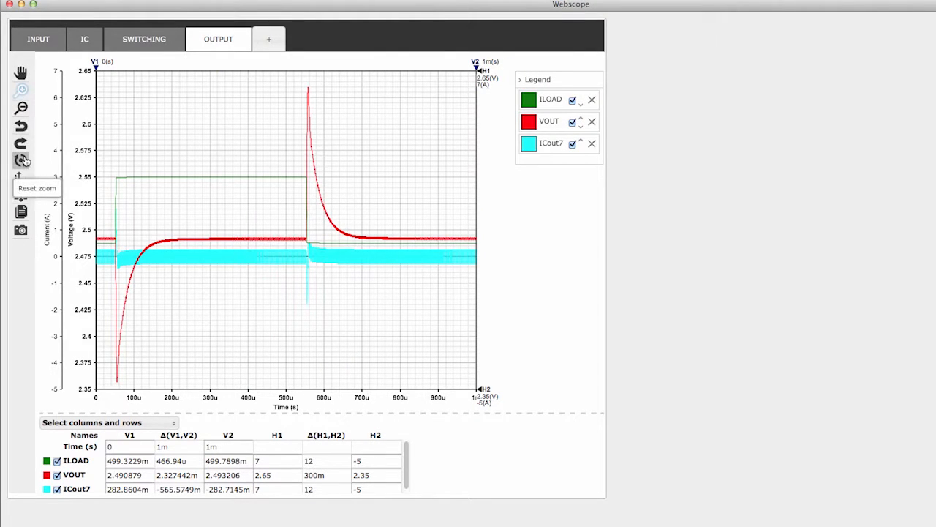
mouse_move(243, 85)
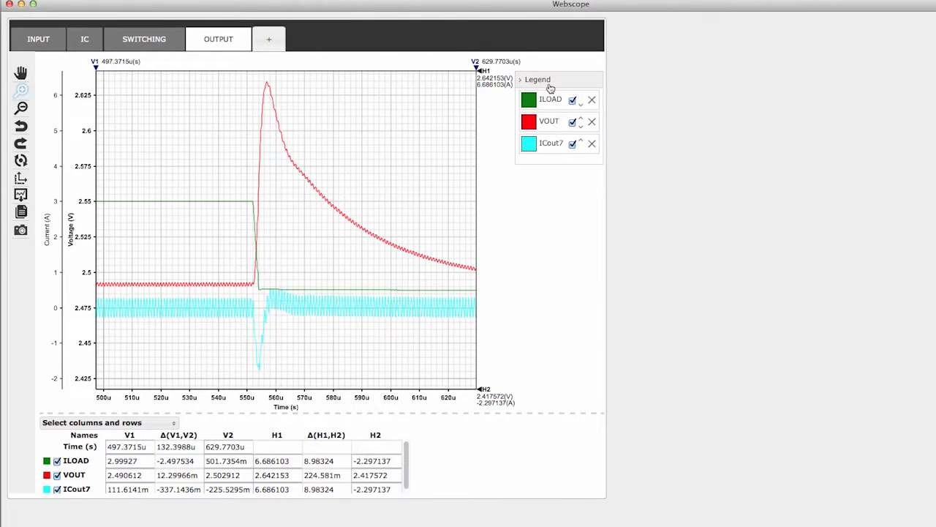
left_click(529, 99)
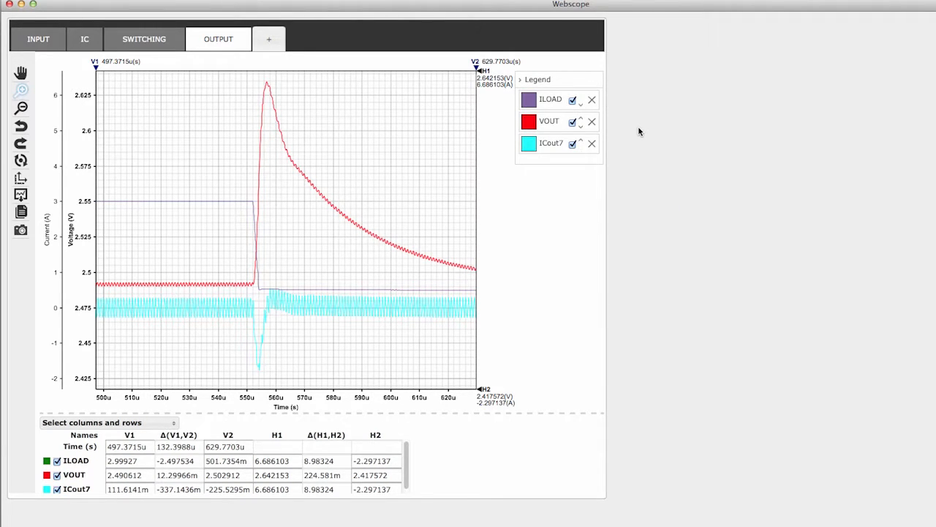
left_click(573, 143)
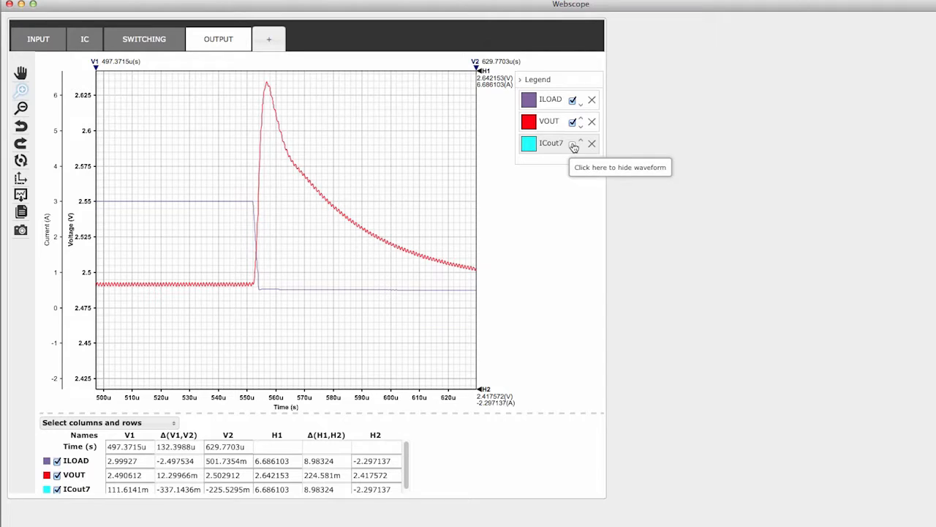
left_click(573, 144)
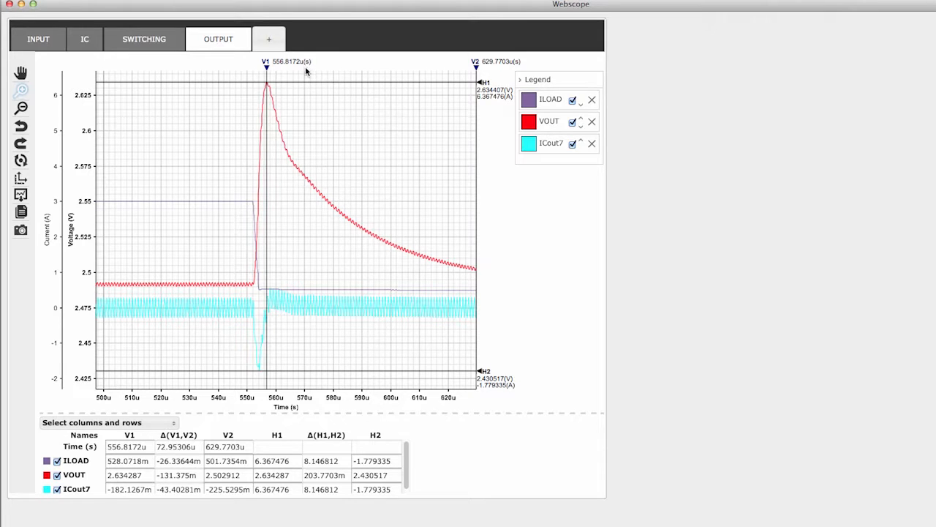
Bring up the output graph's context menu of tab, graph, axis and waveform options.
right_click(335, 118)
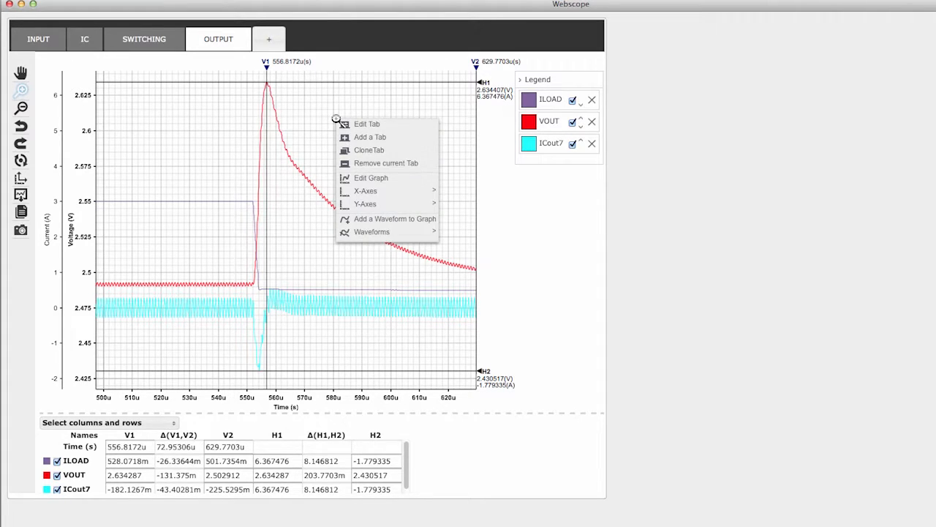
mouse_move(455, 134)
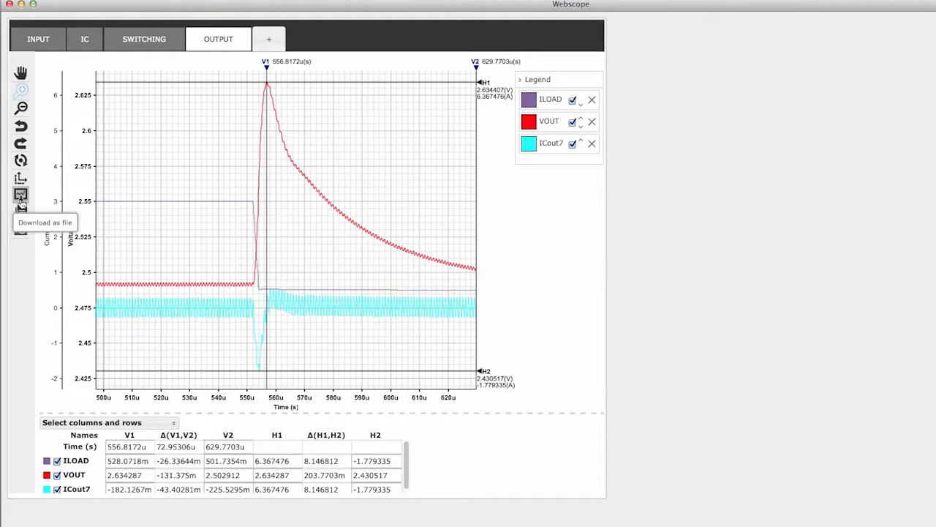
mouse_move(20, 214)
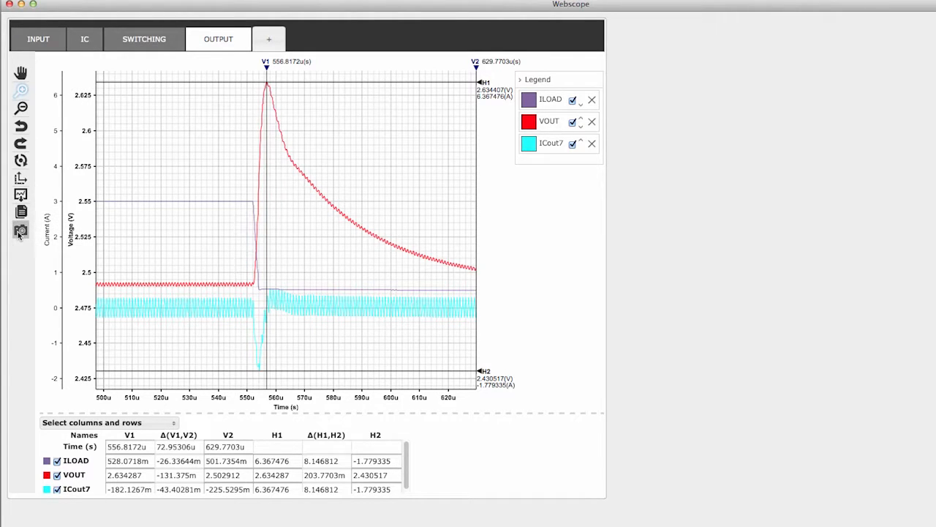
mouse_move(21, 231)
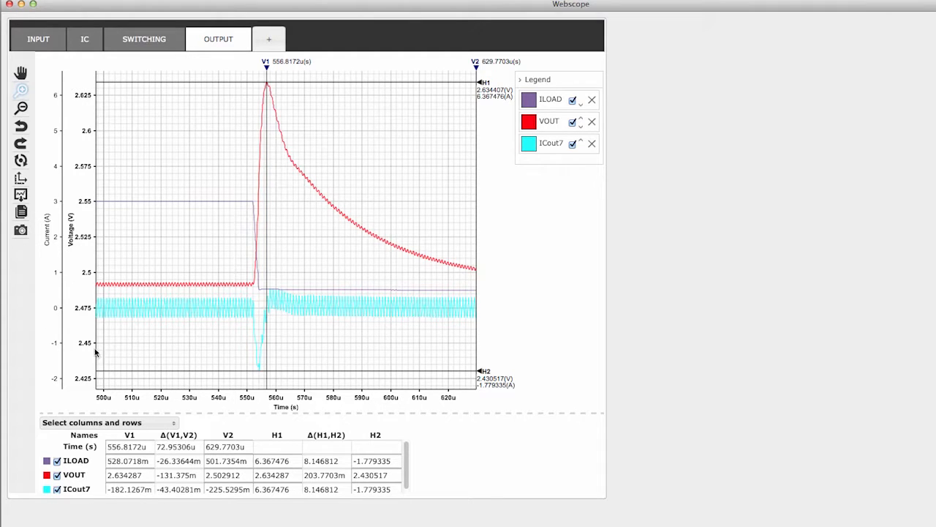
mouse_move(137, 436)
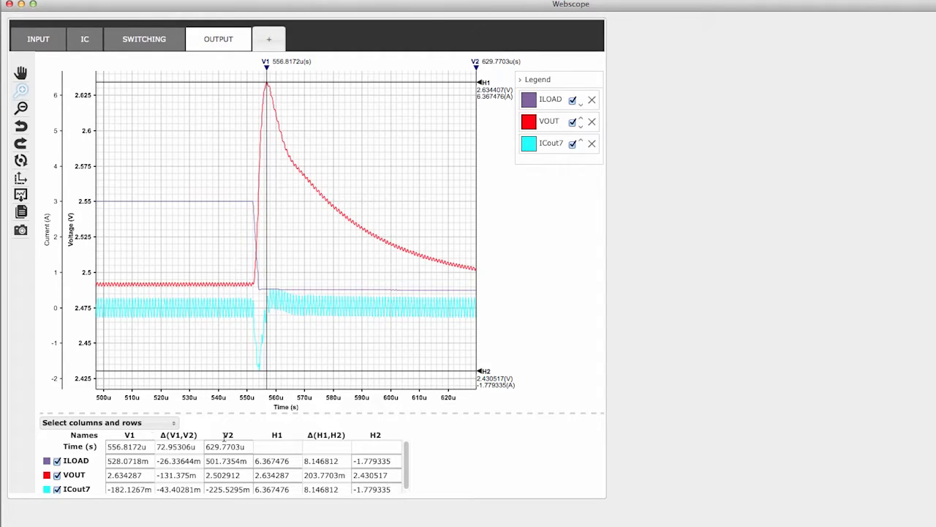
mouse_move(378, 445)
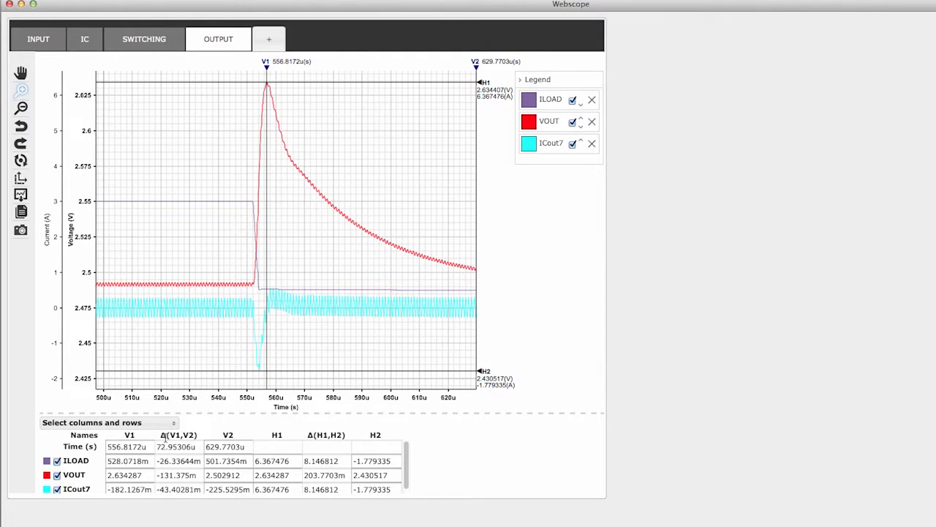
mouse_move(168, 444)
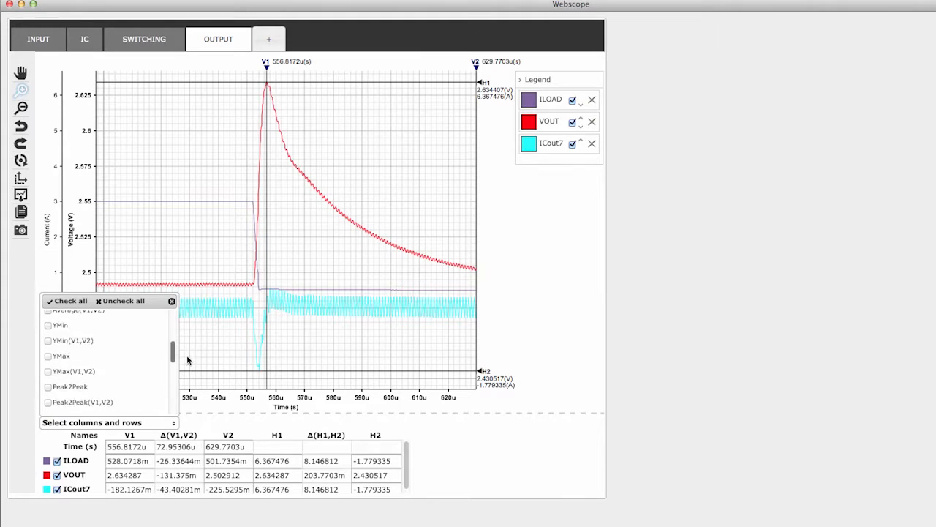
Close the WebScope viewer, returning to the Simulation Setup's Efficiency settings.
left_click(48, 387)
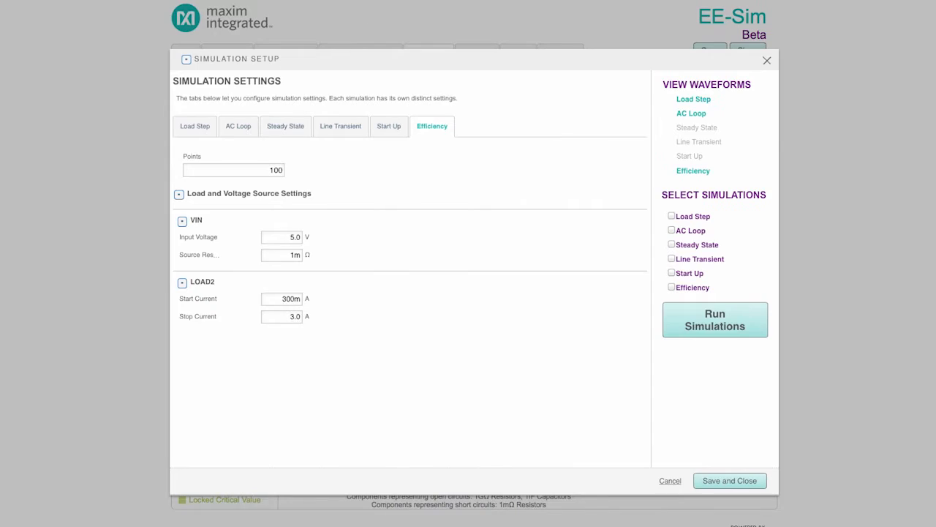
mouse_move(714, 105)
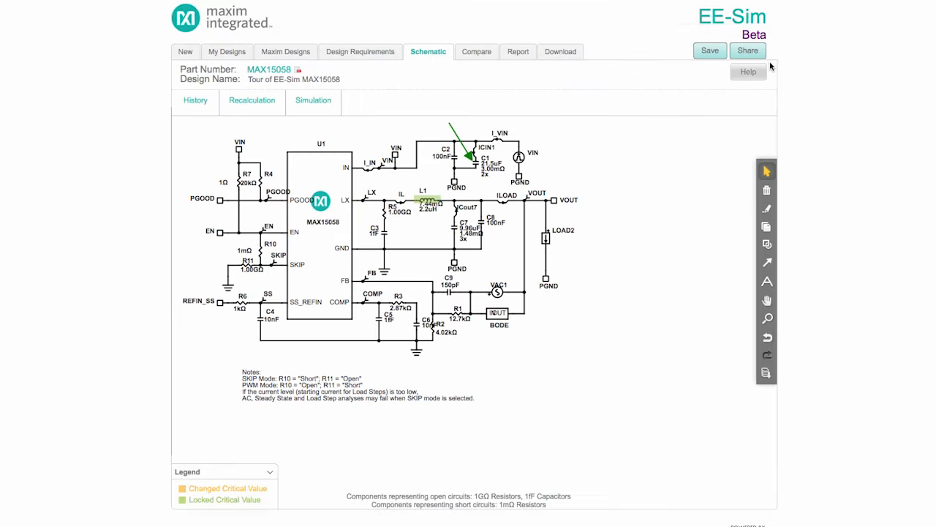
left_click(196, 100)
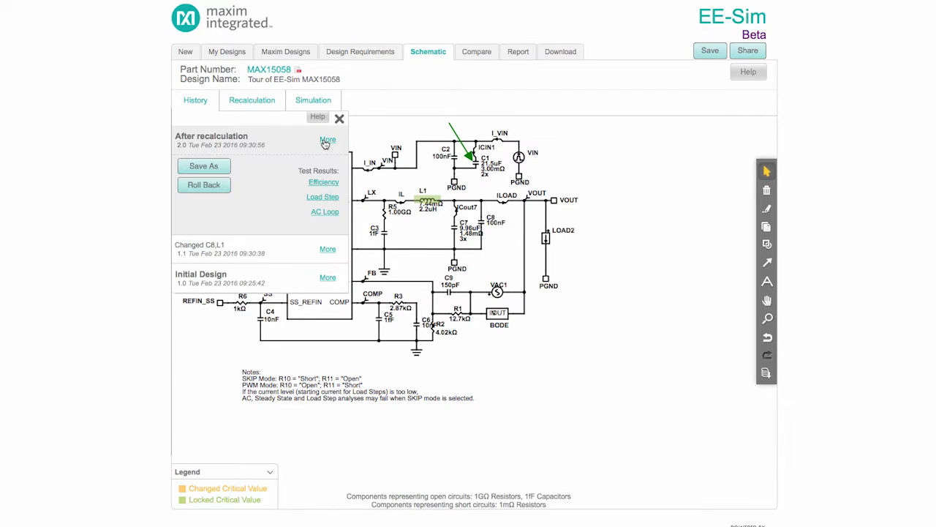
mouse_move(343, 187)
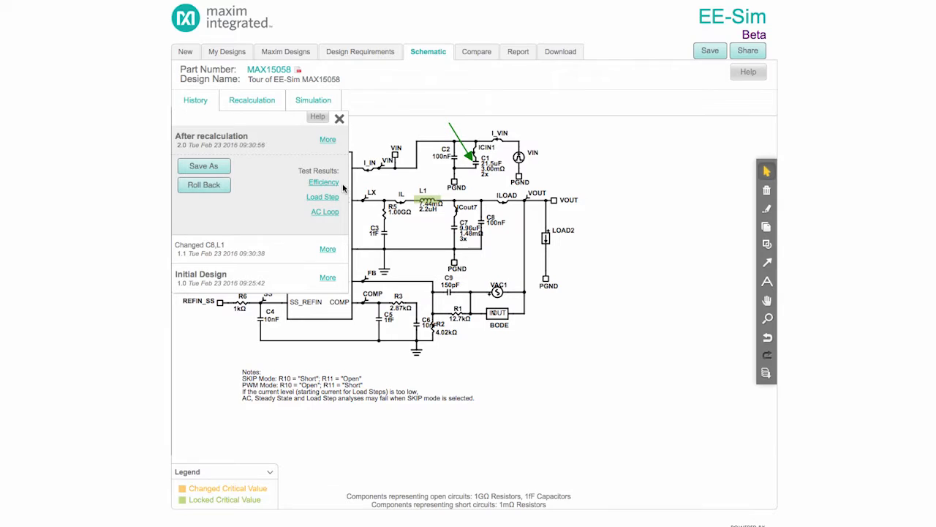
left_click(340, 117)
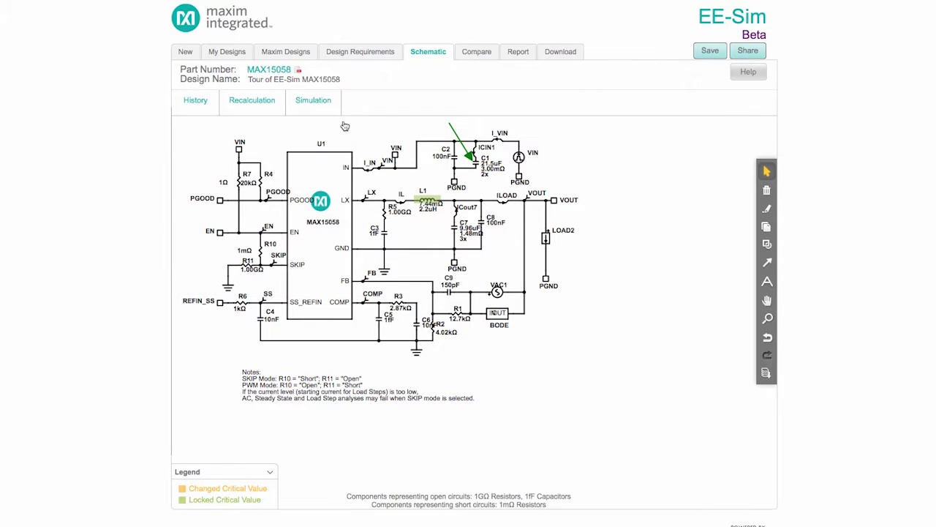
mouse_move(482, 61)
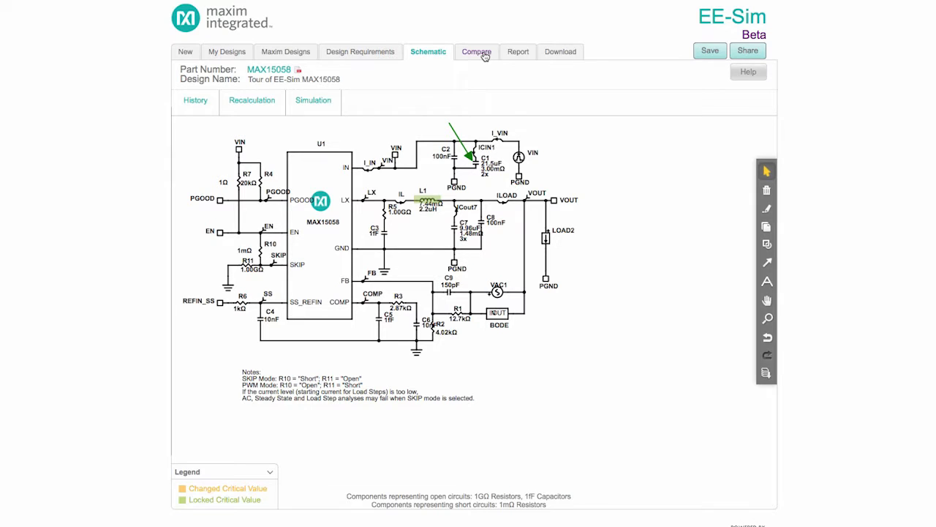
Load Initial Design 1.0 from History beside After recalculation 2.0 and show all items, not only differences.
left_click(477, 52)
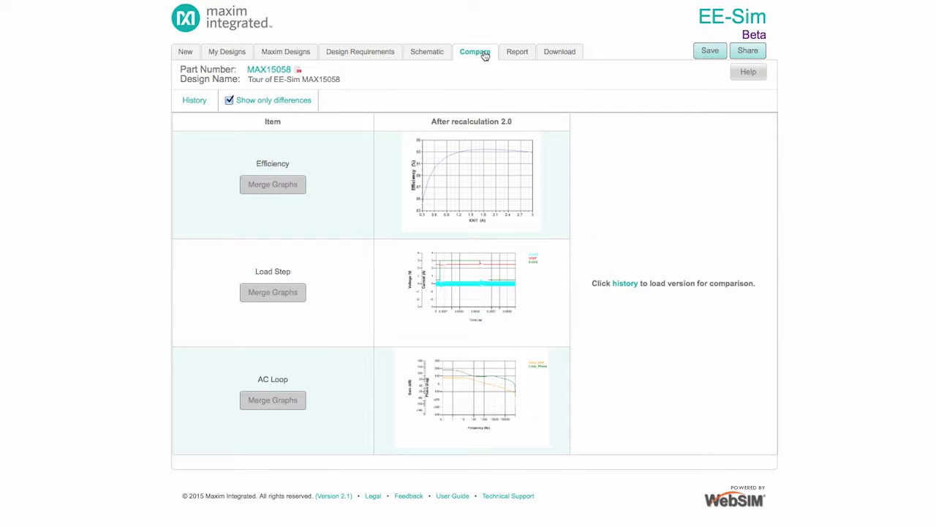
left_click(194, 100)
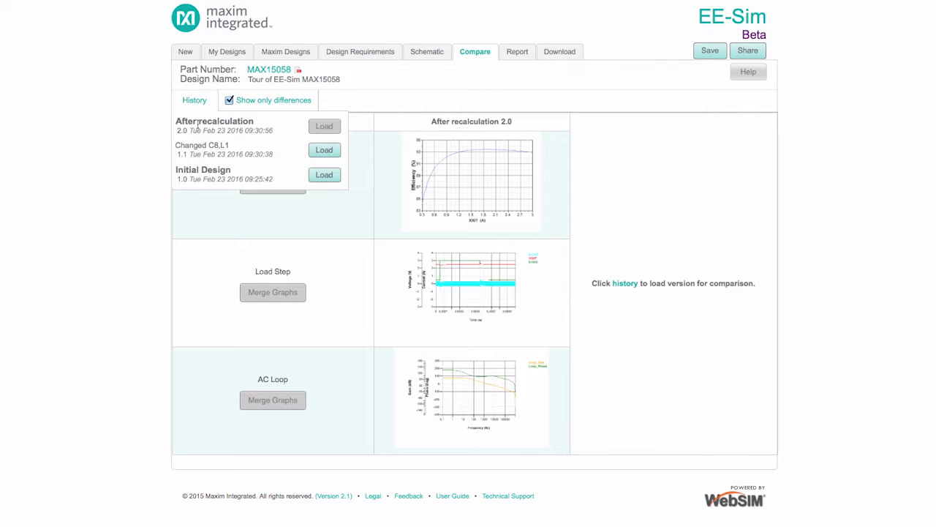
left_click(325, 174)
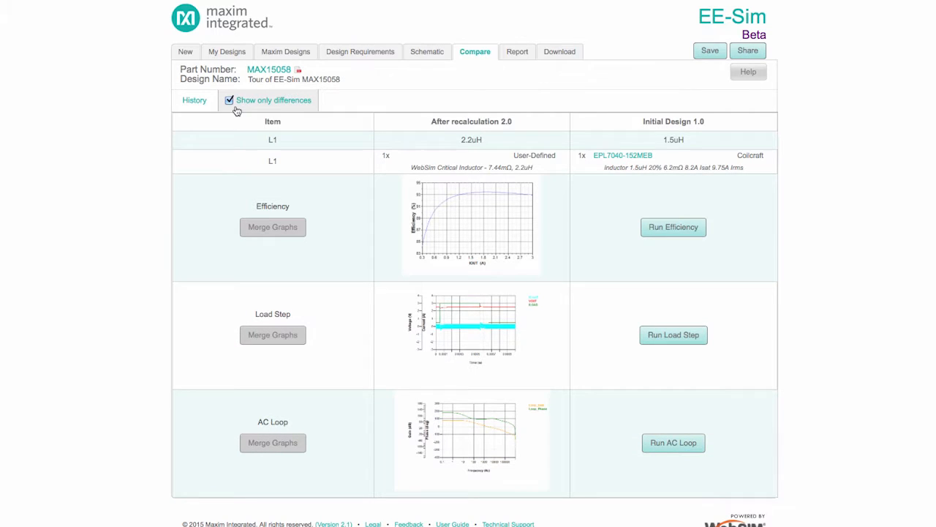
left_click(231, 99)
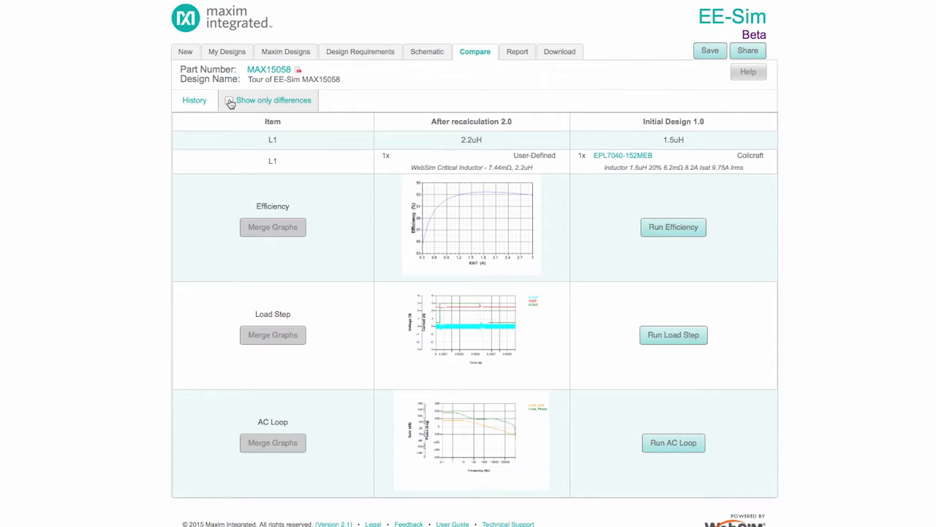
scroll("down", 3)
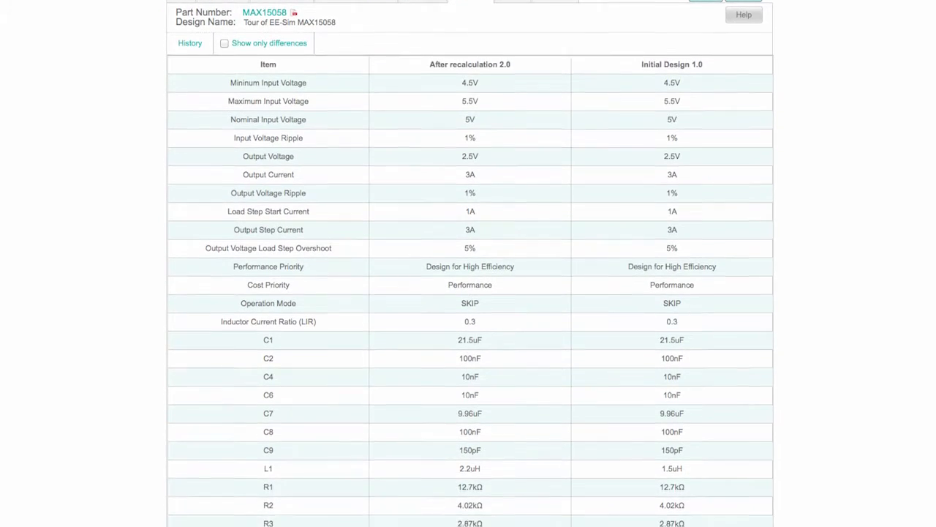
scroll("down", 3)
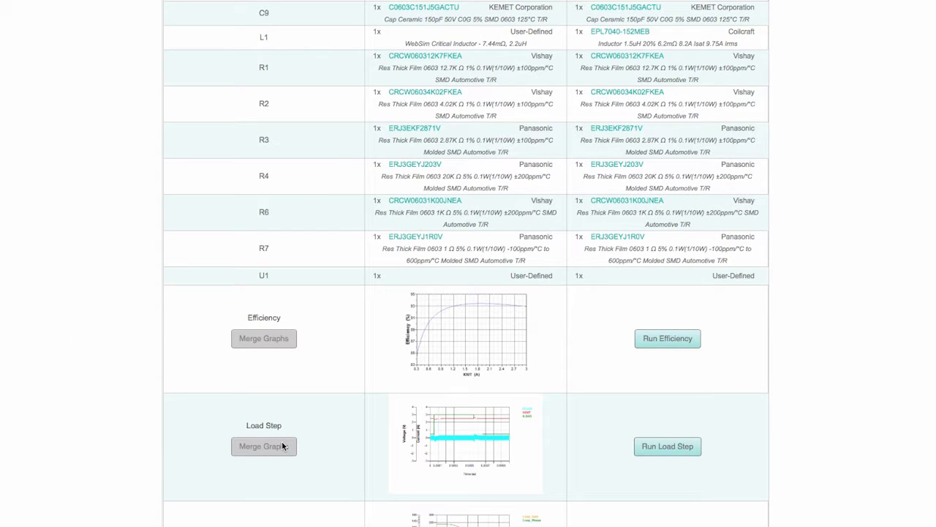
mouse_move(299, 456)
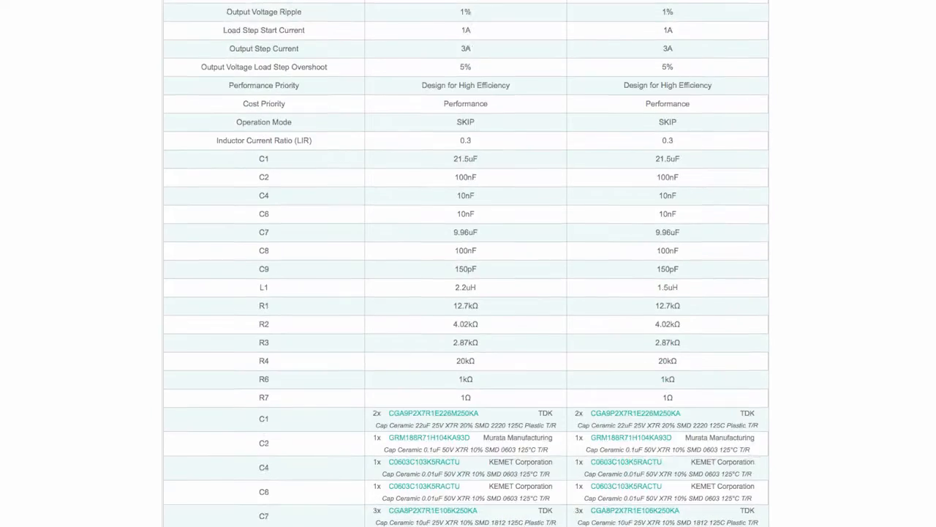
Exclude After recalculation's Design Requirements from the report and scroll through its sections.
left_click(506, 54)
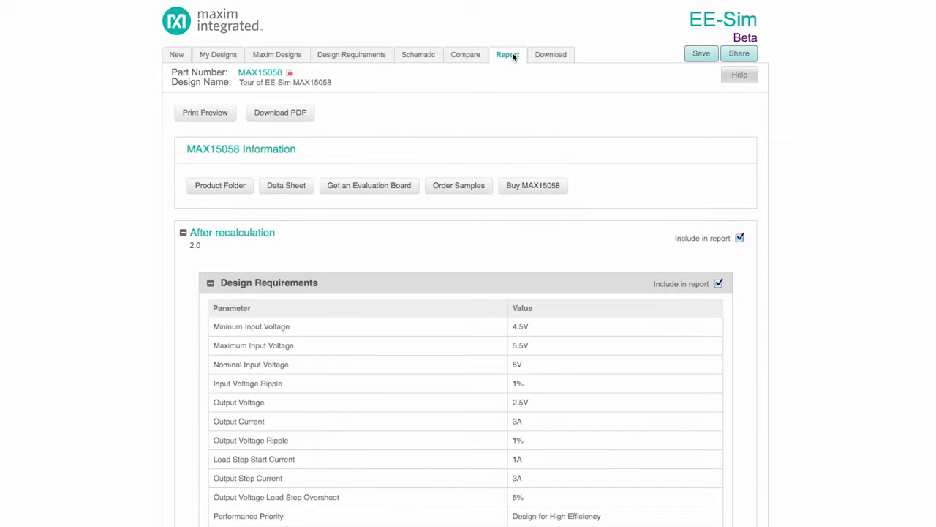
left_click(720, 284)
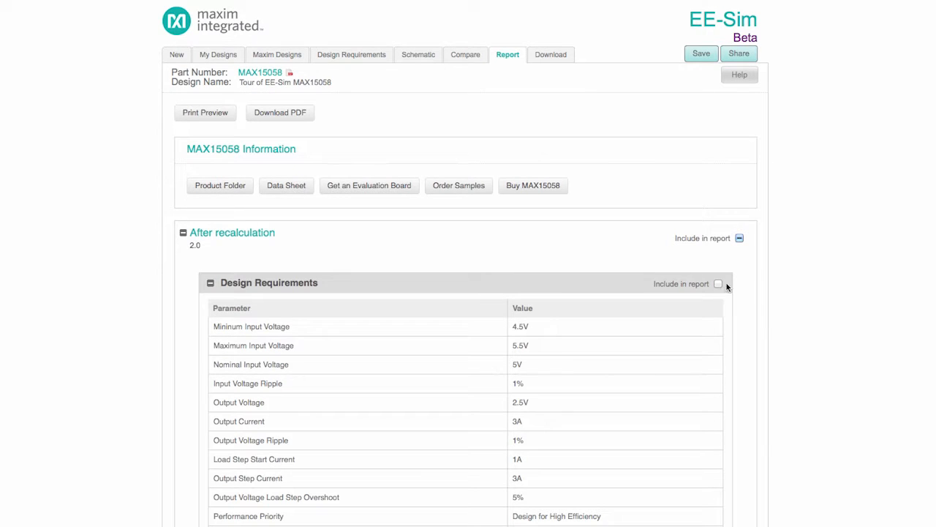
scroll("down", 3)
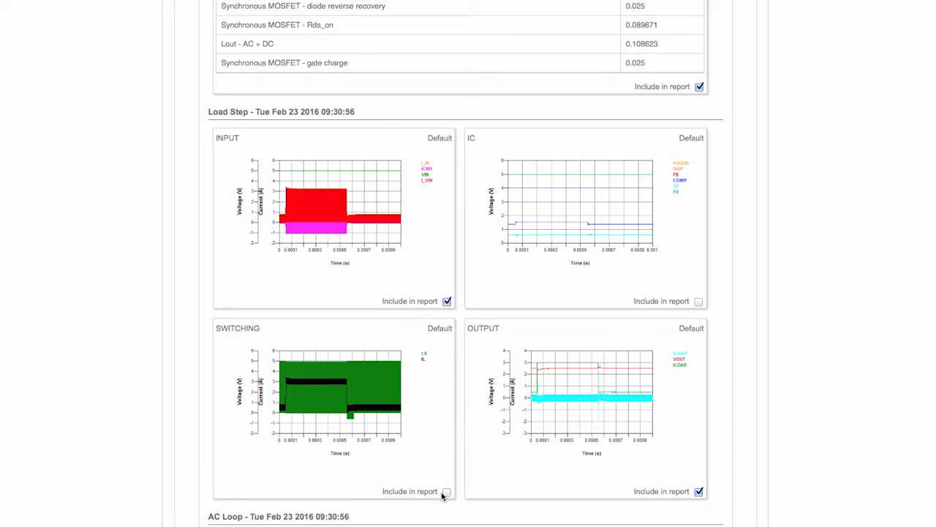
scroll("down", 3)
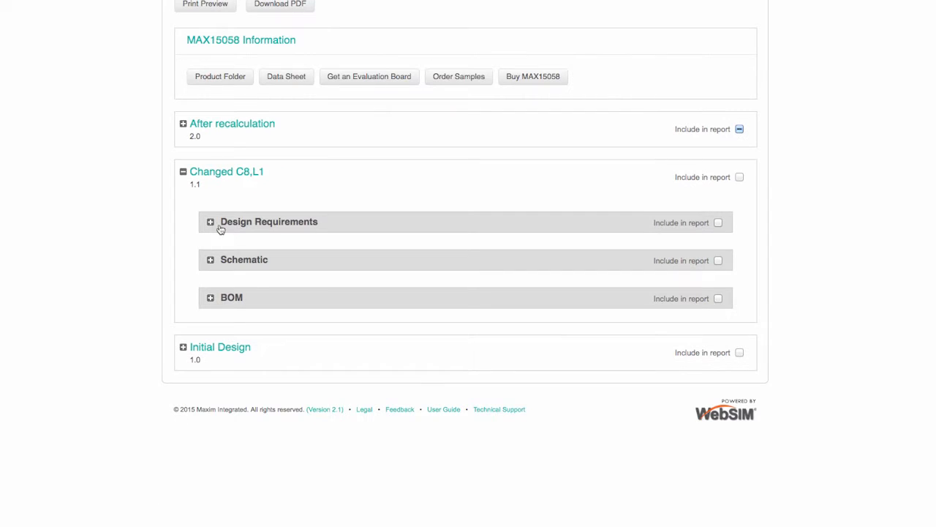
mouse_move(392, 275)
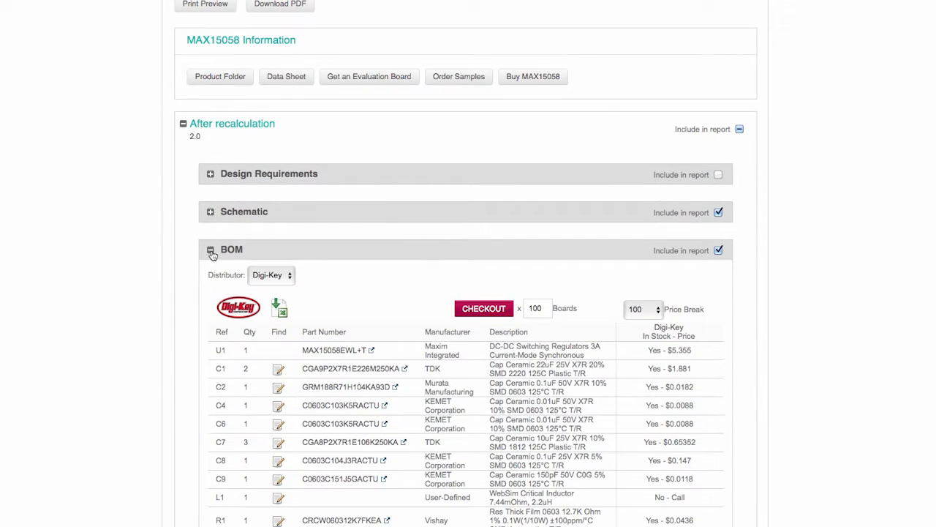
mouse_move(301, 281)
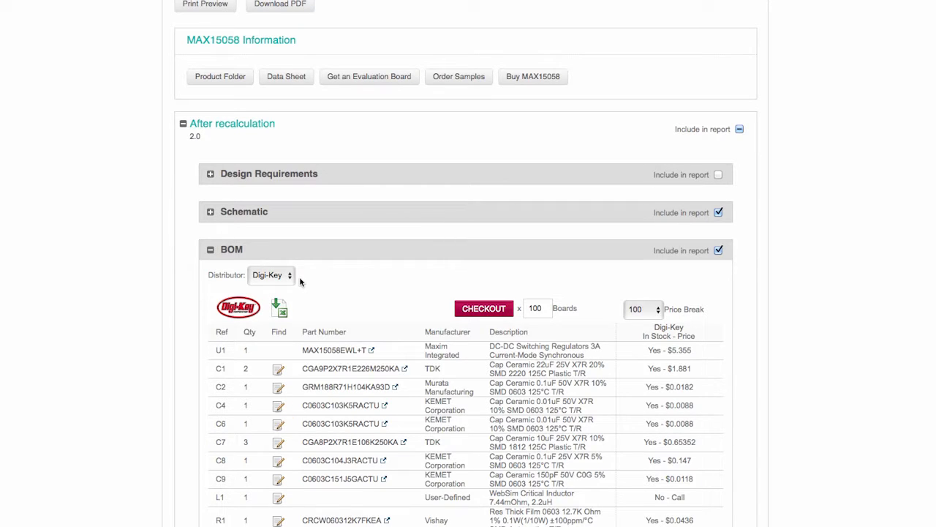
mouse_move(666, 373)
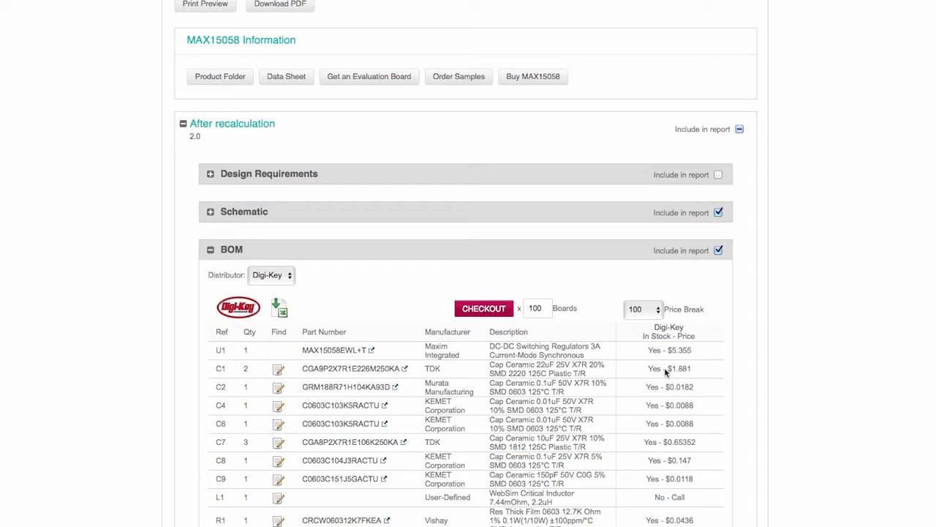
mouse_move(702, 366)
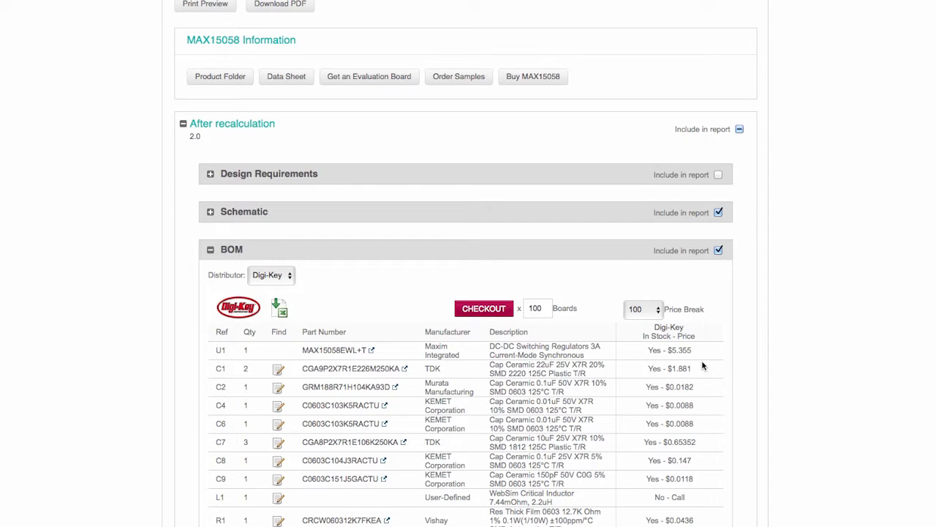
mouse_move(509, 322)
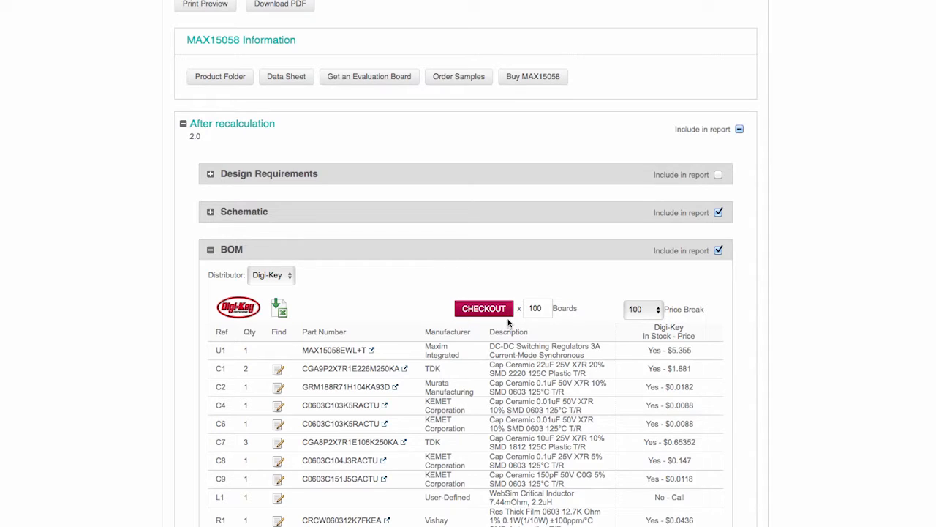
mouse_move(509, 205)
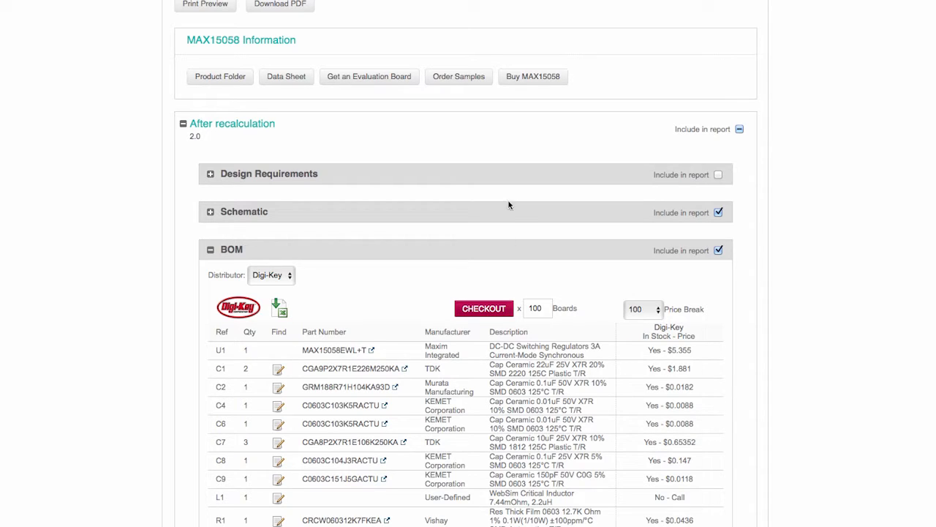
mouse_move(398, 88)
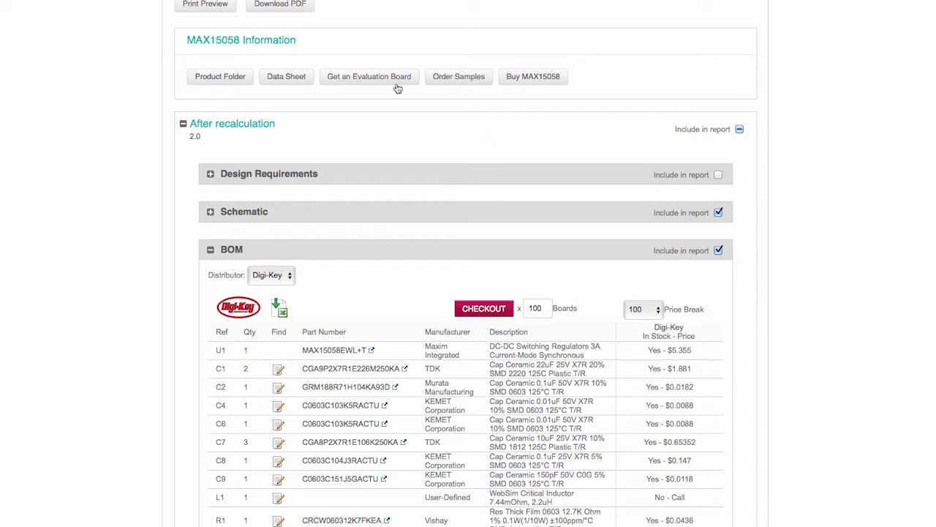
mouse_move(389, 85)
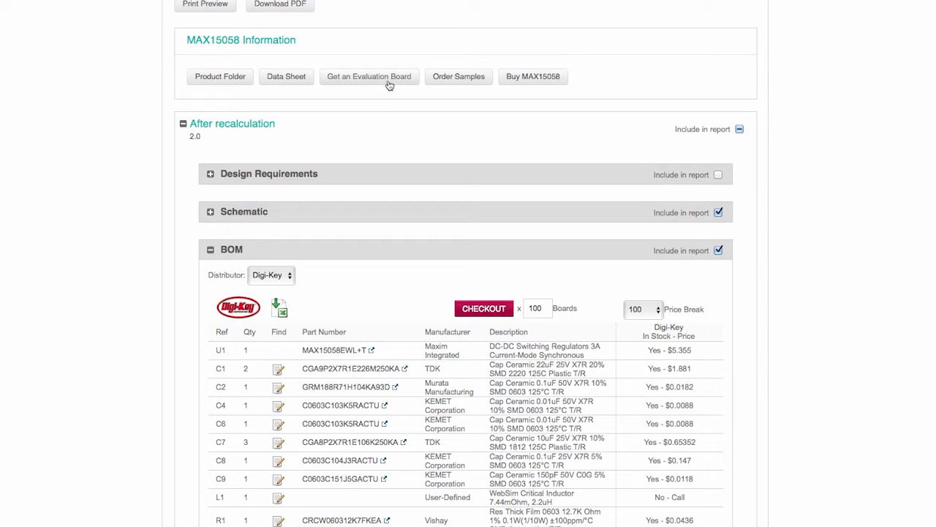
Scroll back up the report after reviewing the BOM with Digi-Key pricing for 100 boards.
scroll("up", 3)
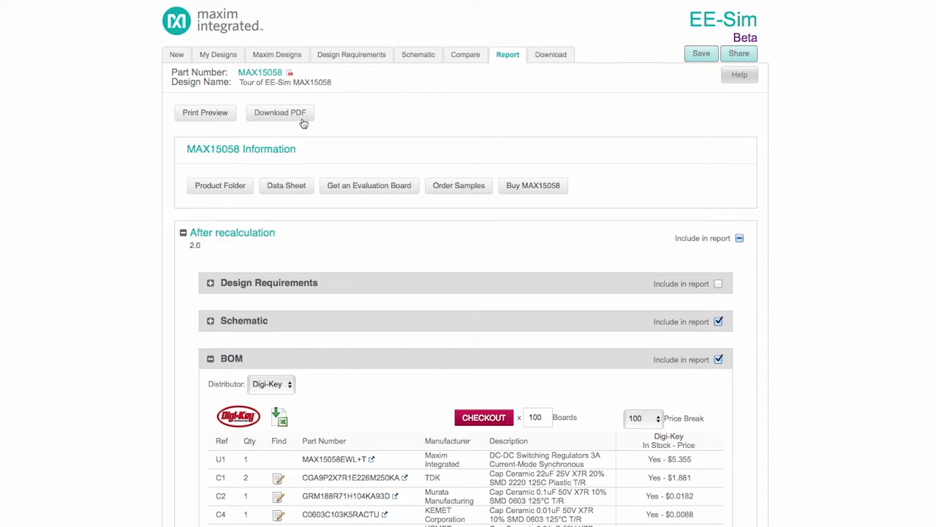
mouse_move(550, 54)
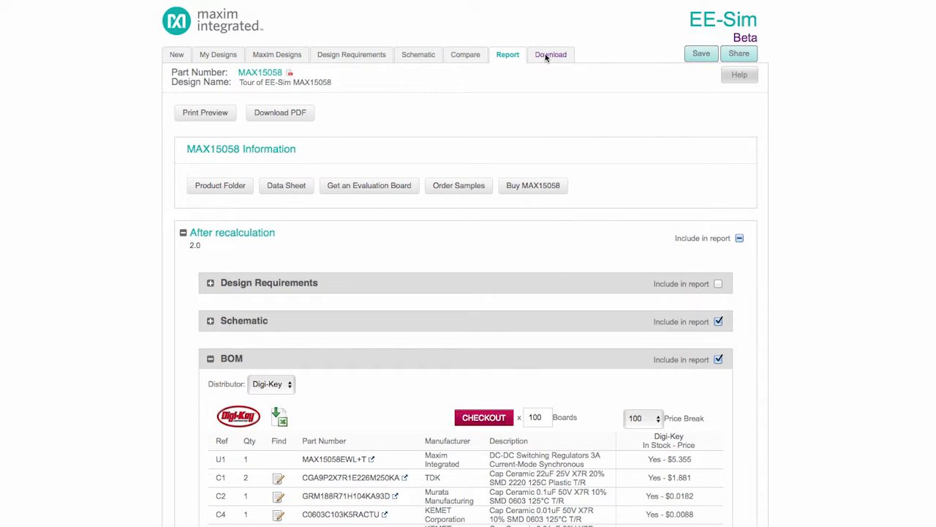
Show the Download page with EE-Sim SE installer, BOM export, summary PDF and schematic links.
left_click(550, 54)
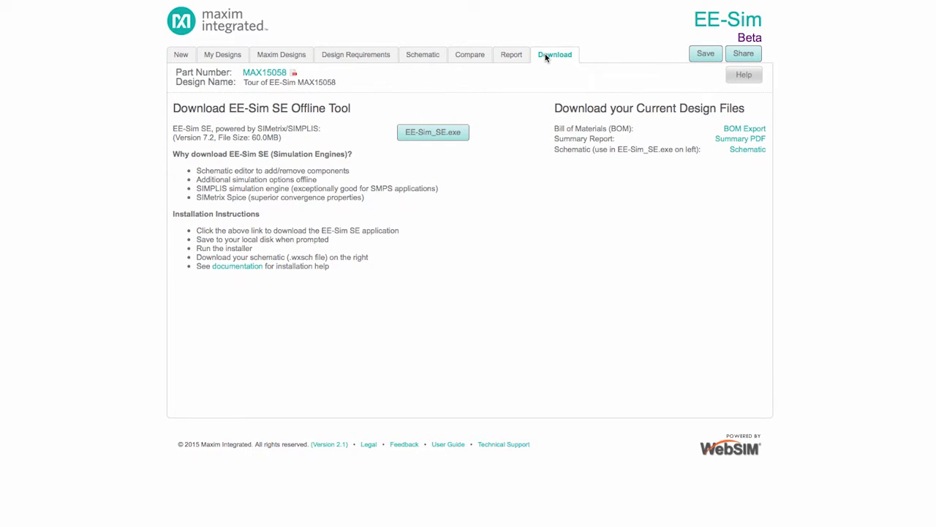
mouse_move(720, 148)
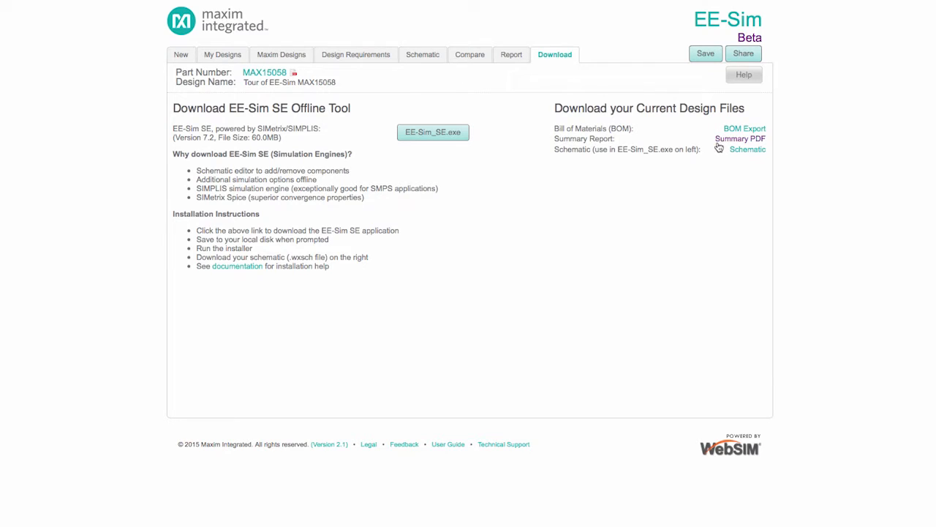
mouse_move(741, 158)
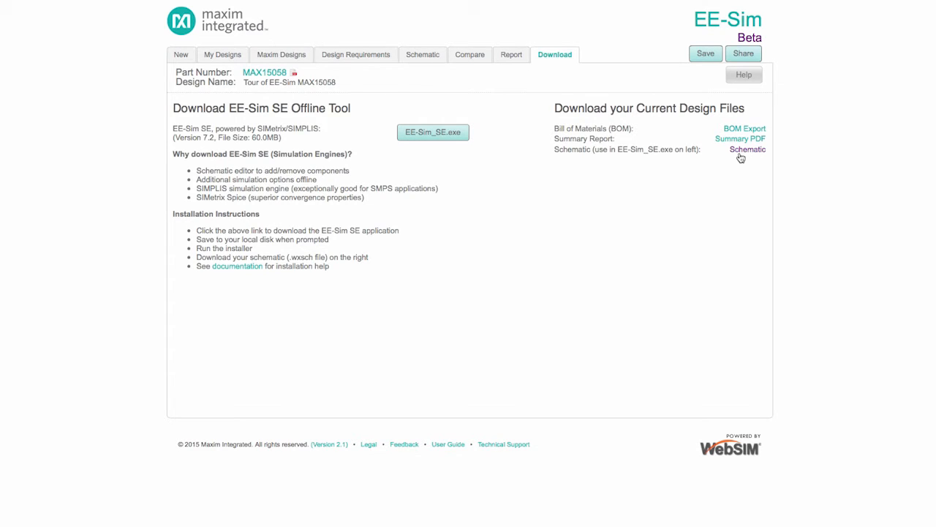
mouse_move(538, 137)
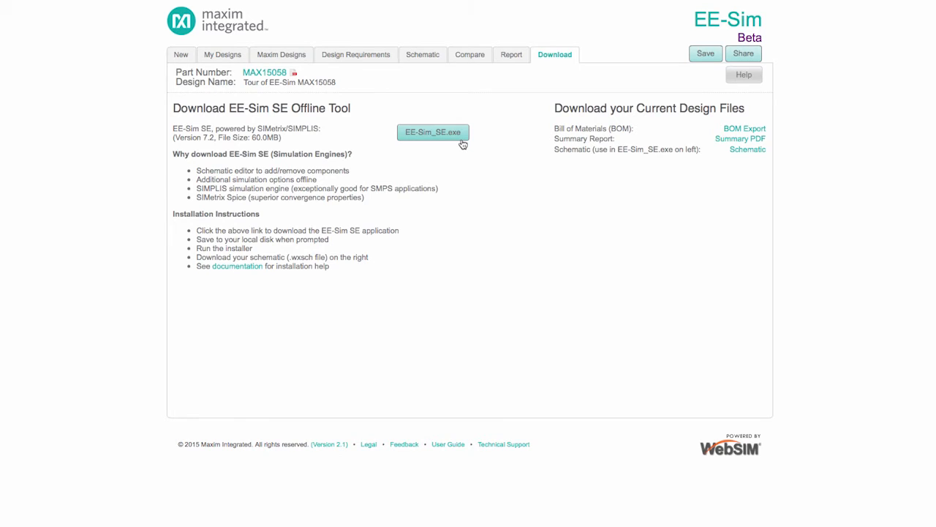
mouse_move(471, 167)
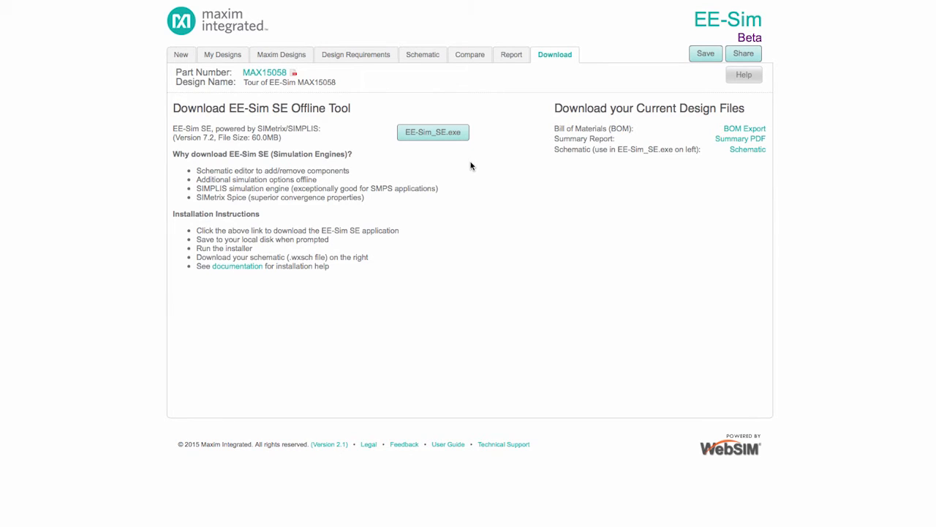